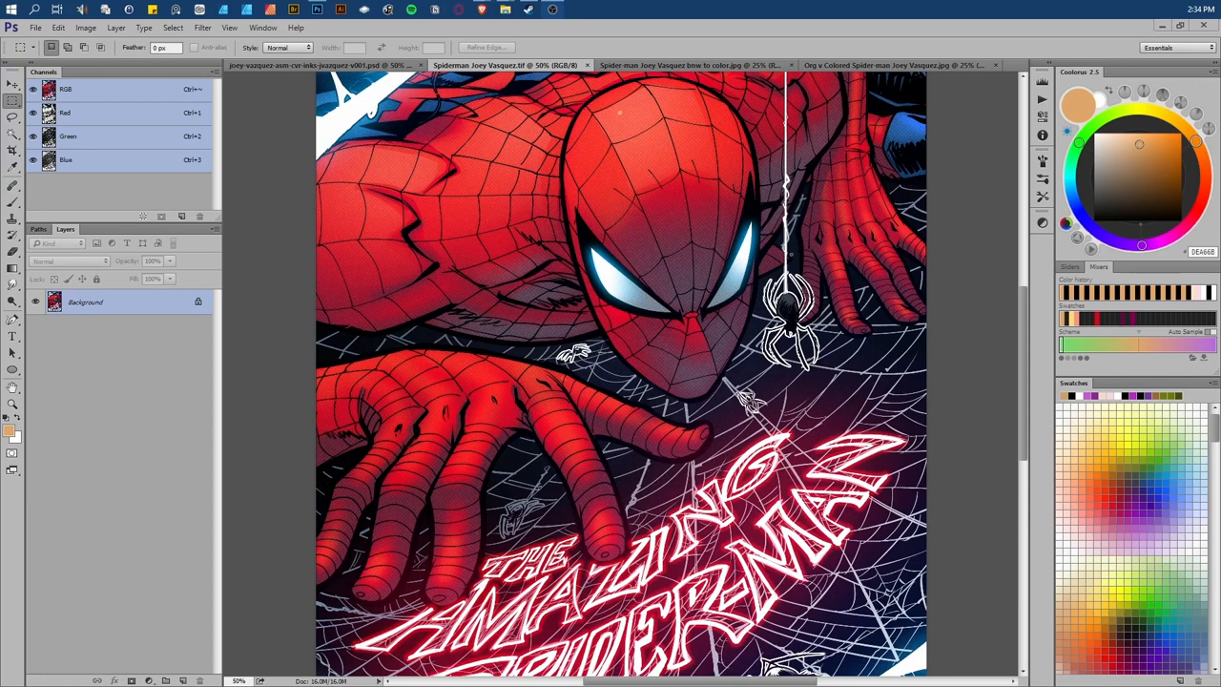
mouse_move(1025, 382)
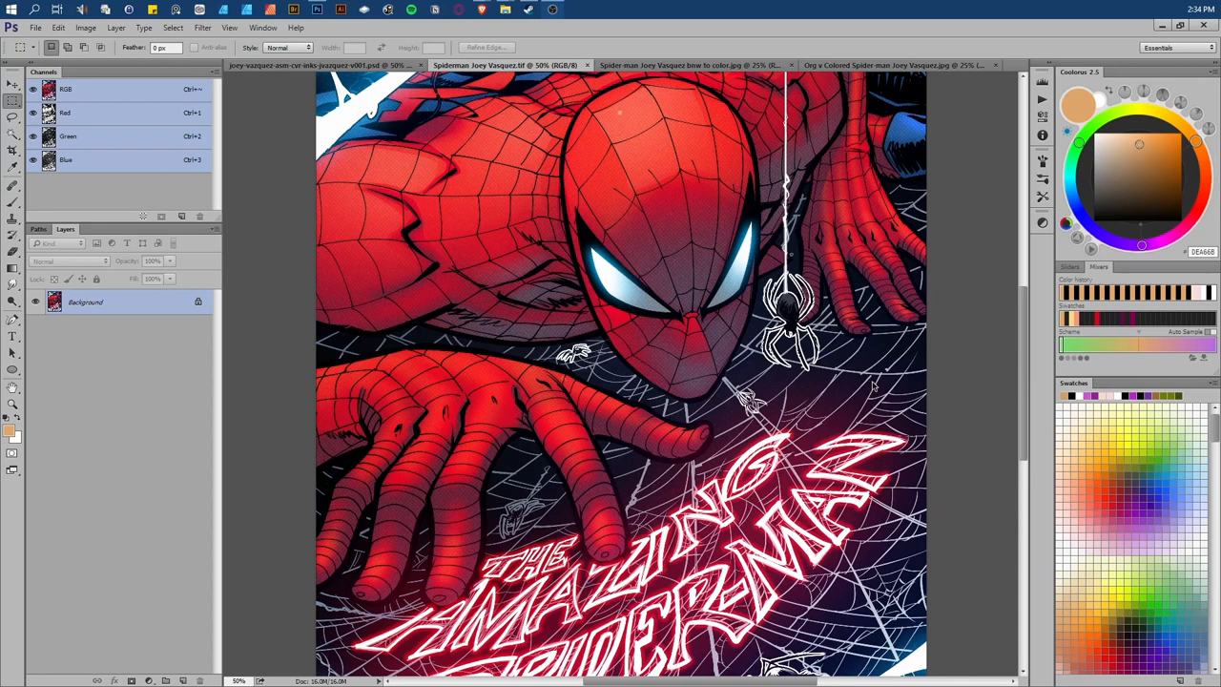
Review the colored cover, then bring the line-art-beside-color comparison image to the front.
scroll(down, 3)
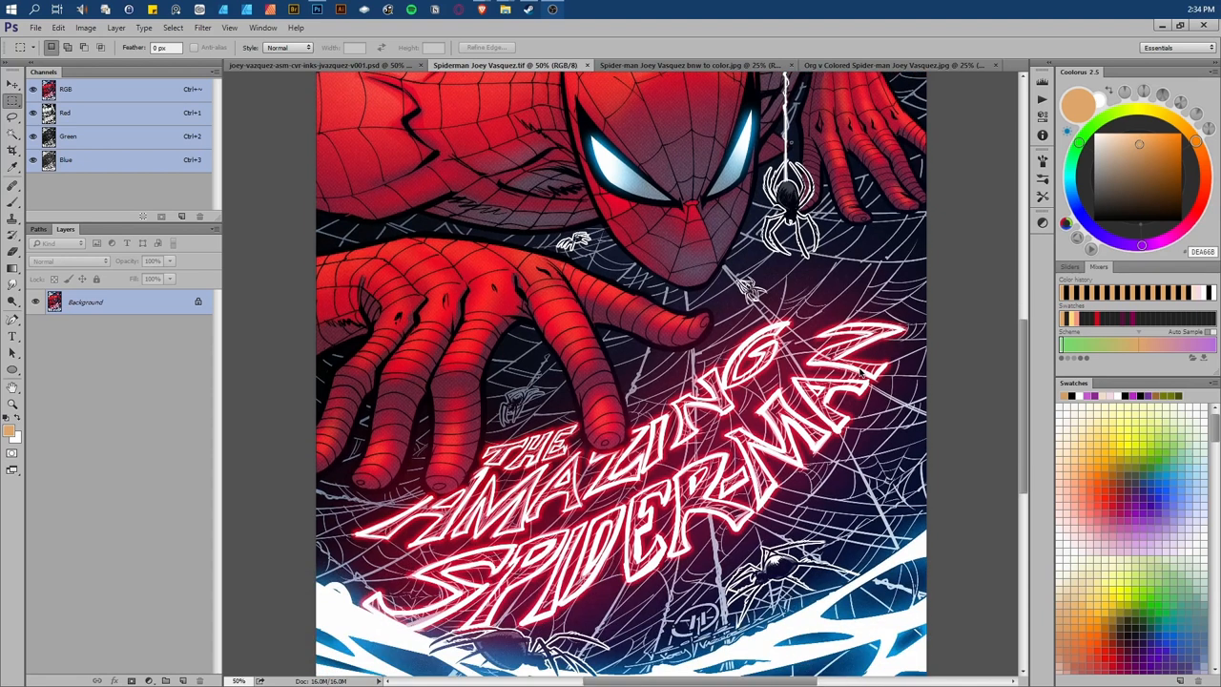
scroll(down, 3)
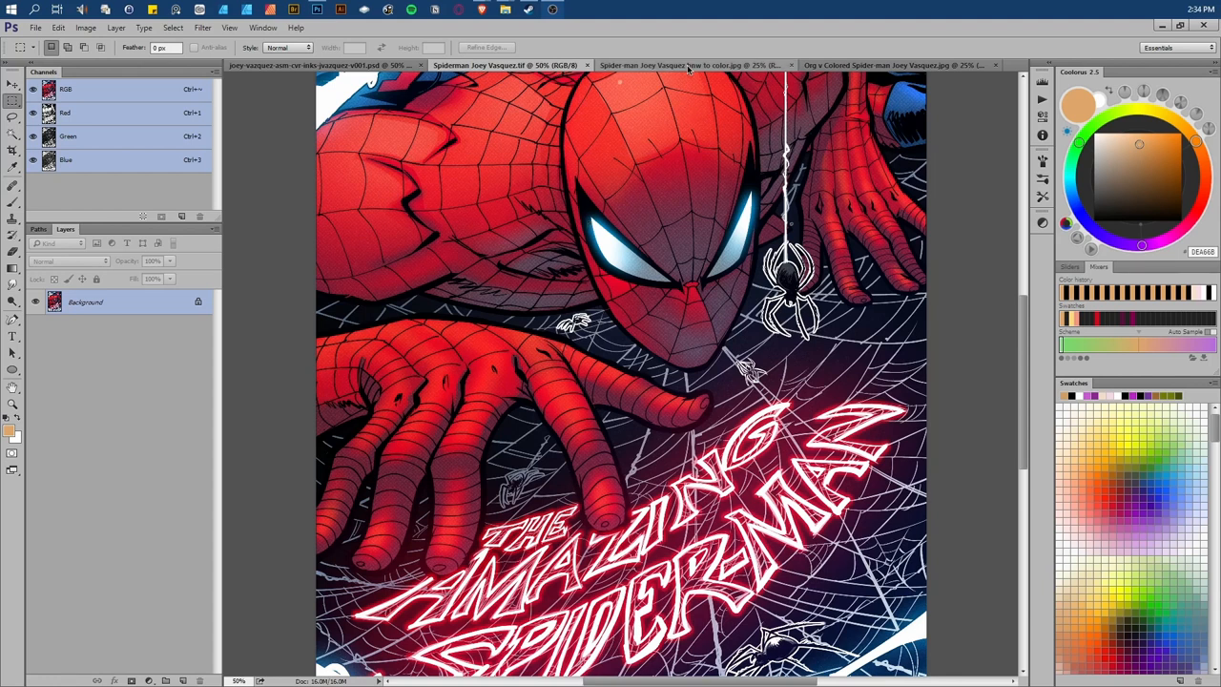
click(687, 65)
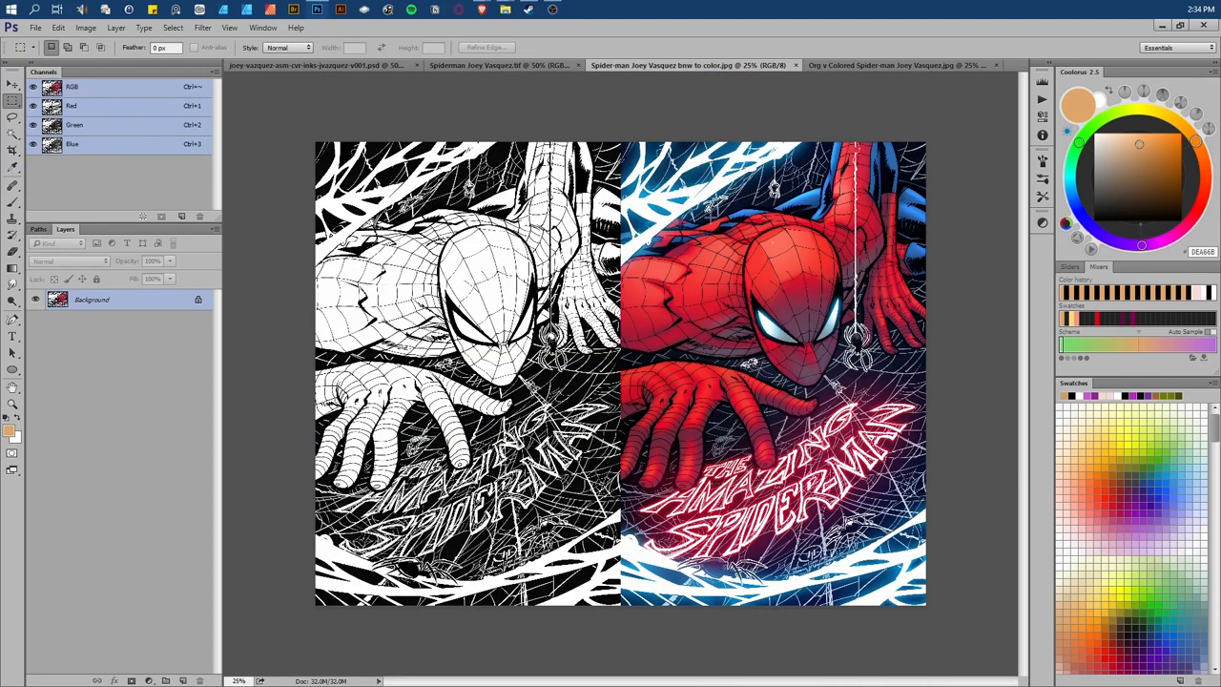
Bring the 'Org v Colored' comparison document to the front.
click(893, 65)
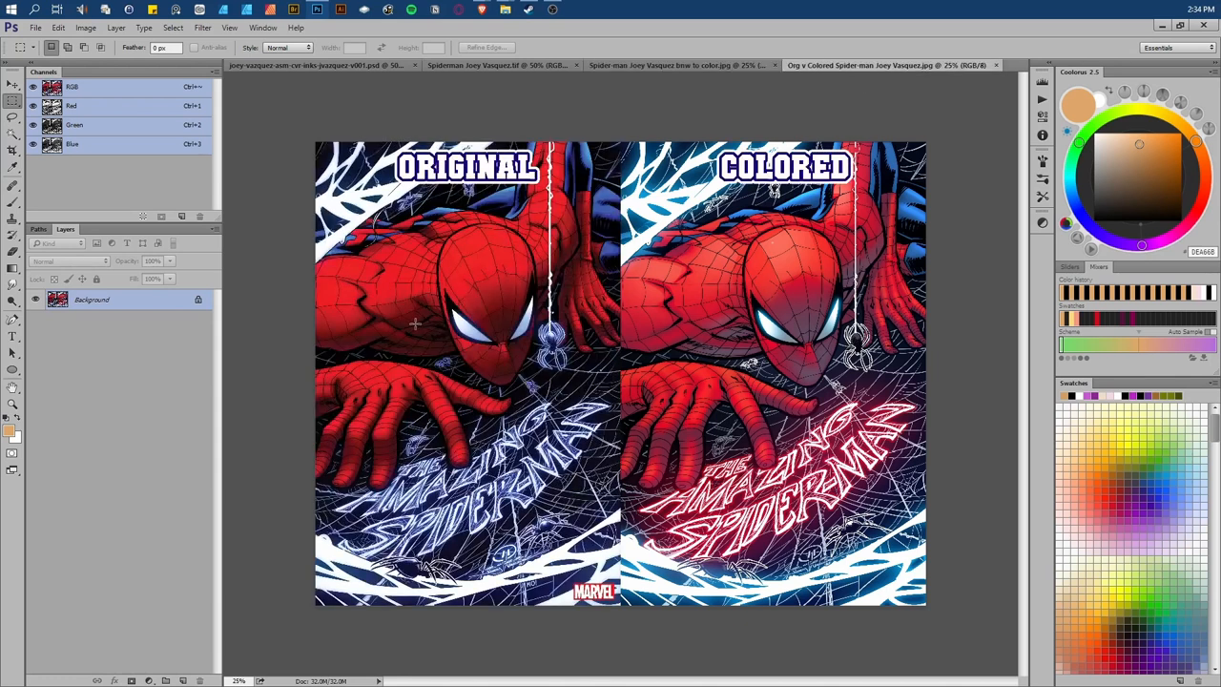
mouse_move(748, 378)
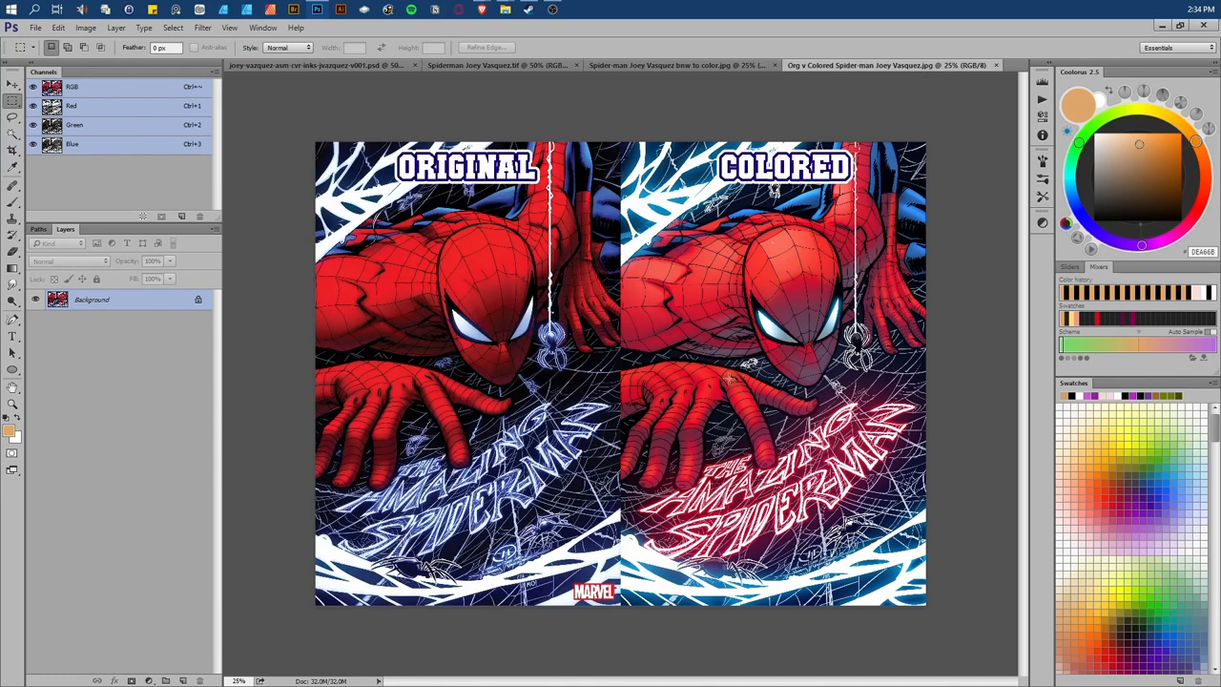
mouse_move(362, 84)
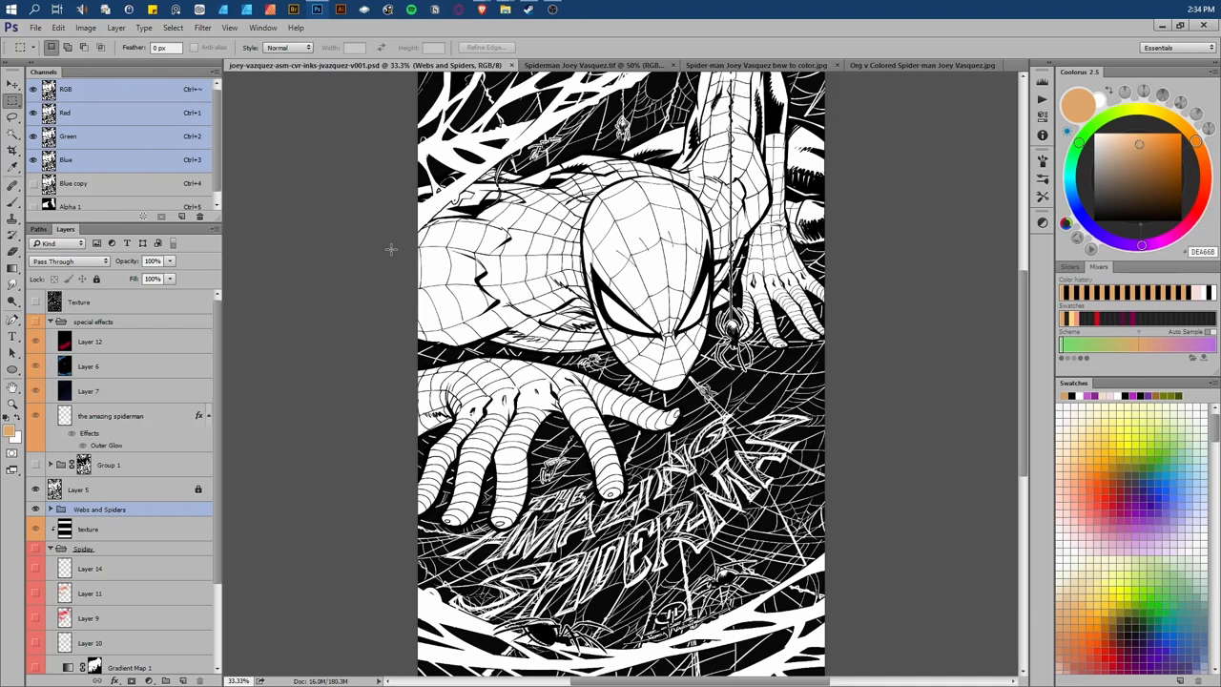
mouse_move(267, 481)
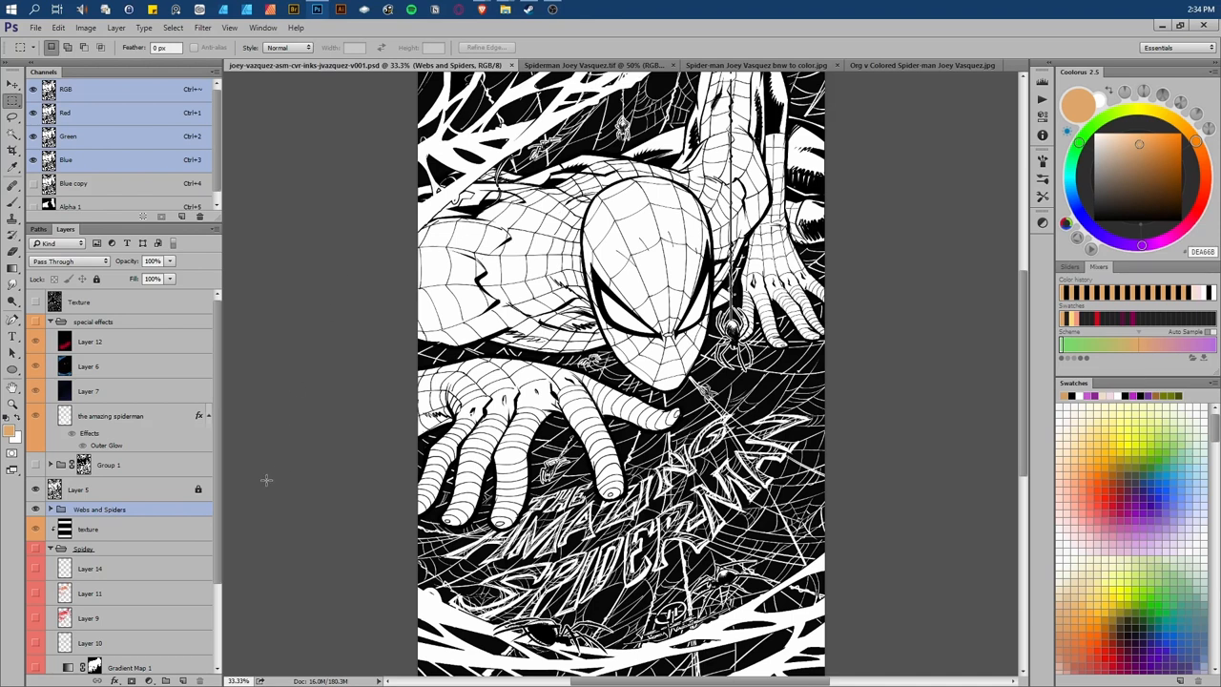
Scroll the Layers panel to reveal the flat red and blue color layers under Webs and Spiders.
scroll(down, 3)
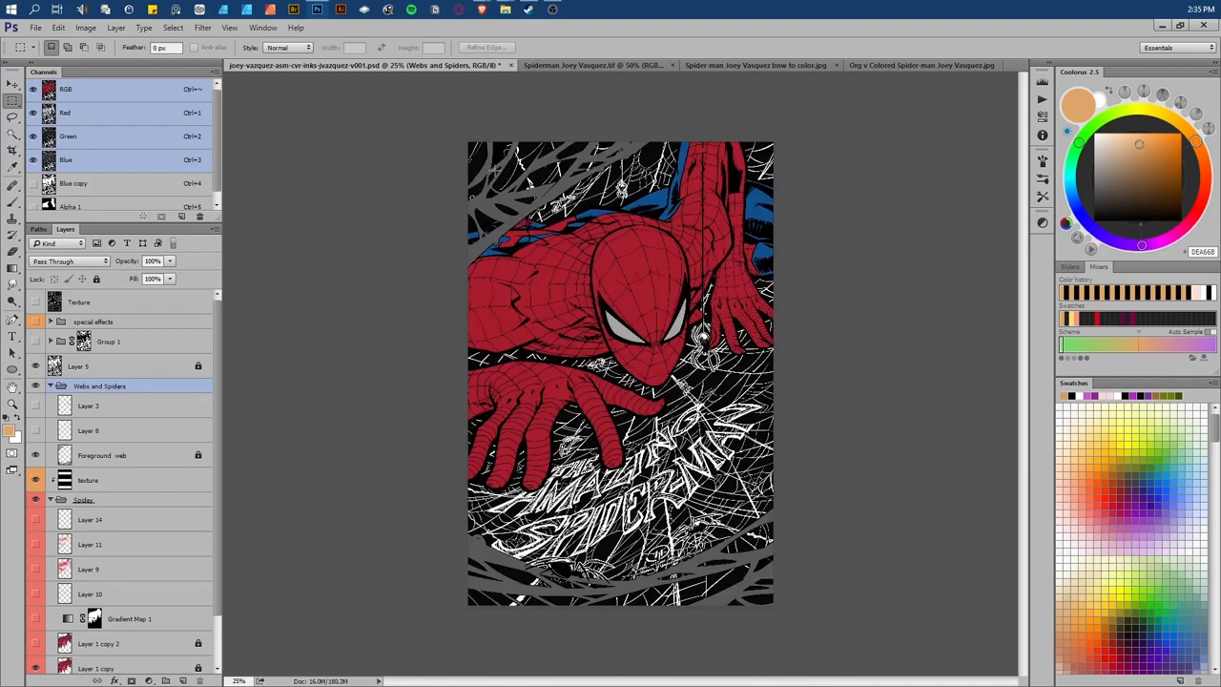
mouse_move(450, 569)
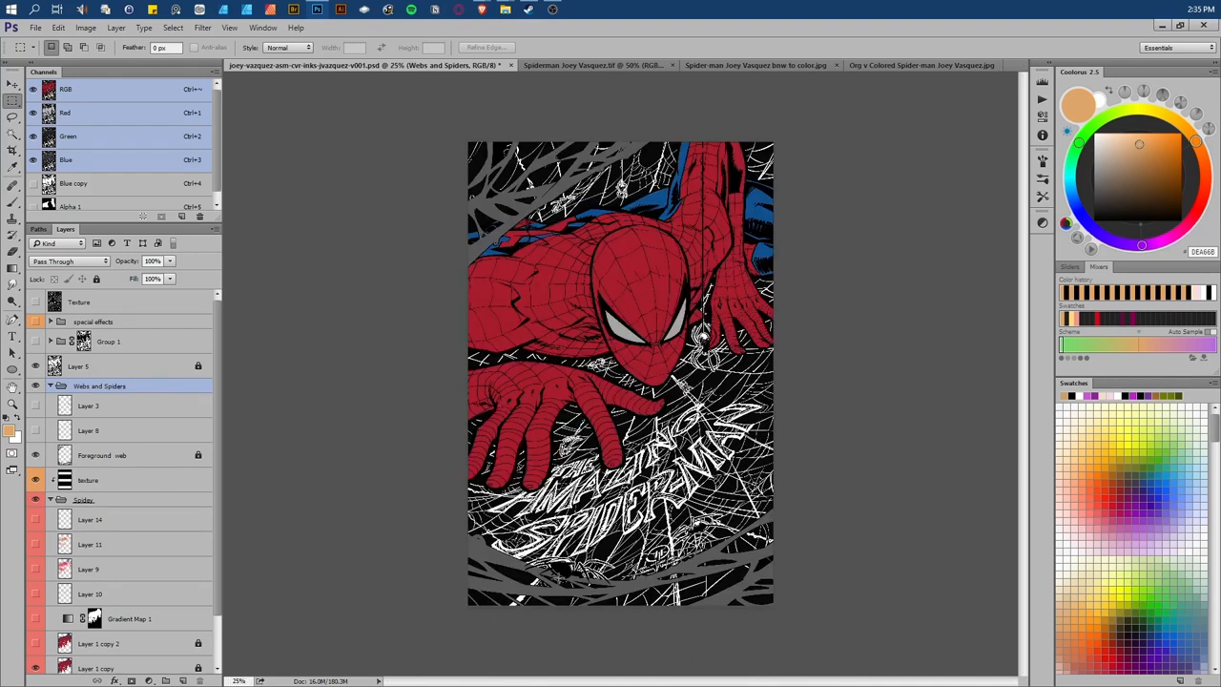
scroll(down, 3)
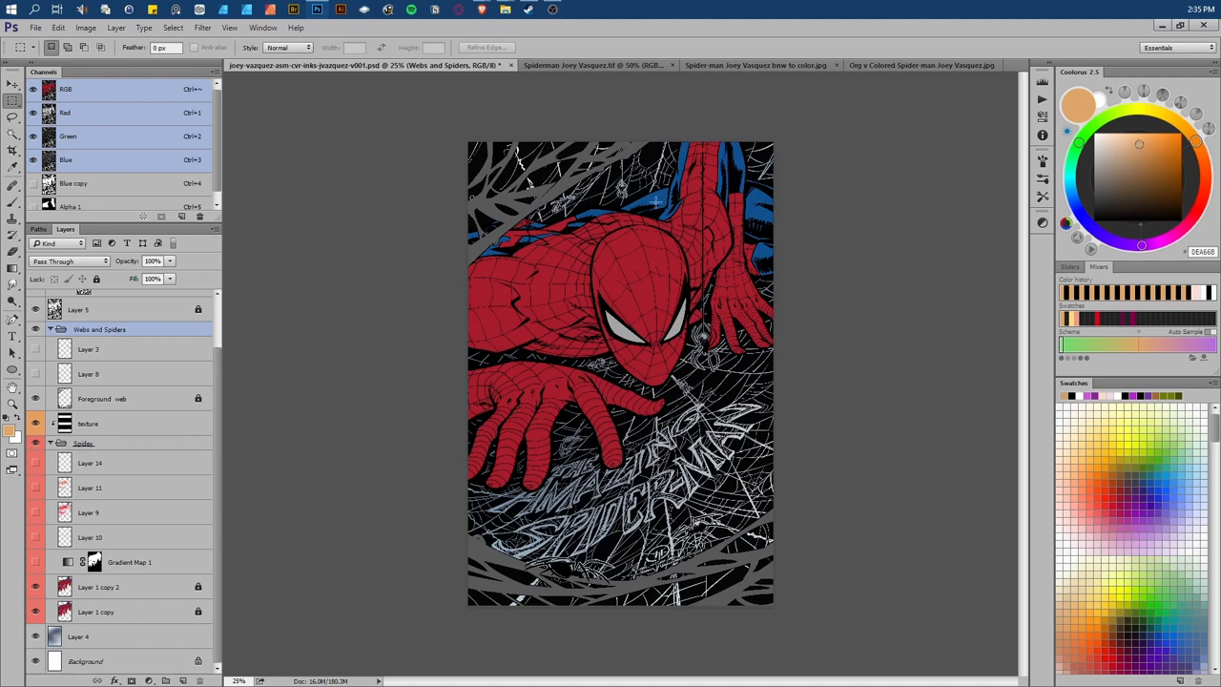
mouse_move(689, 141)
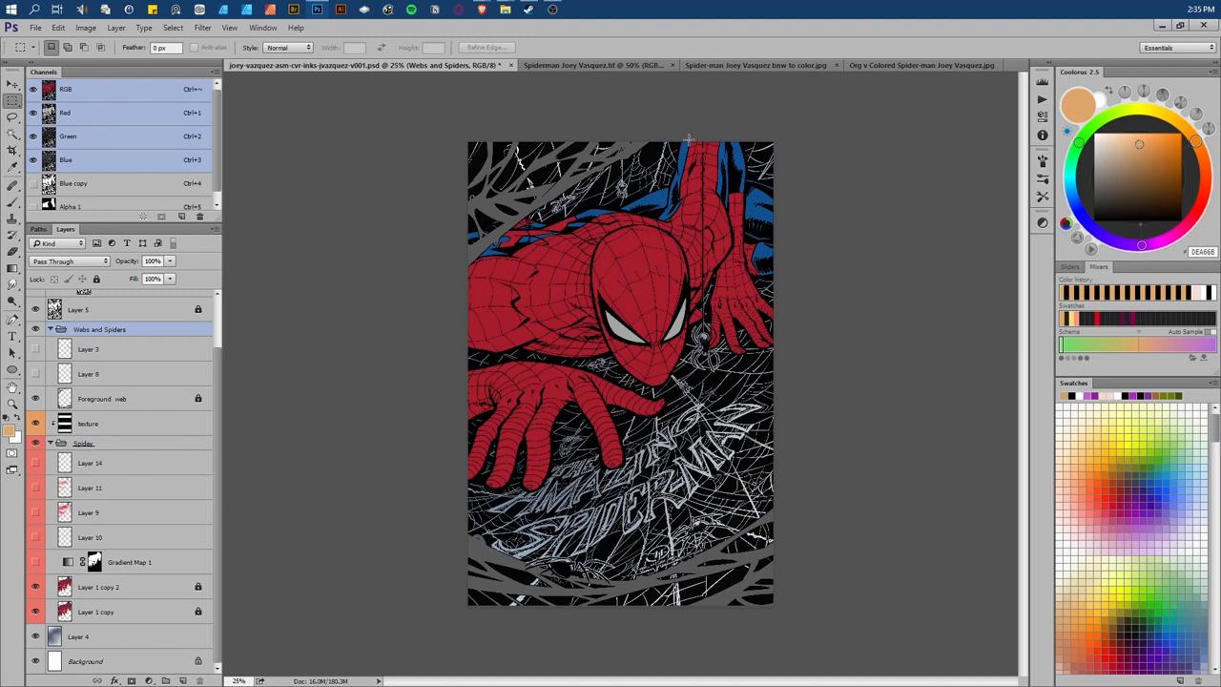
mouse_move(664, 263)
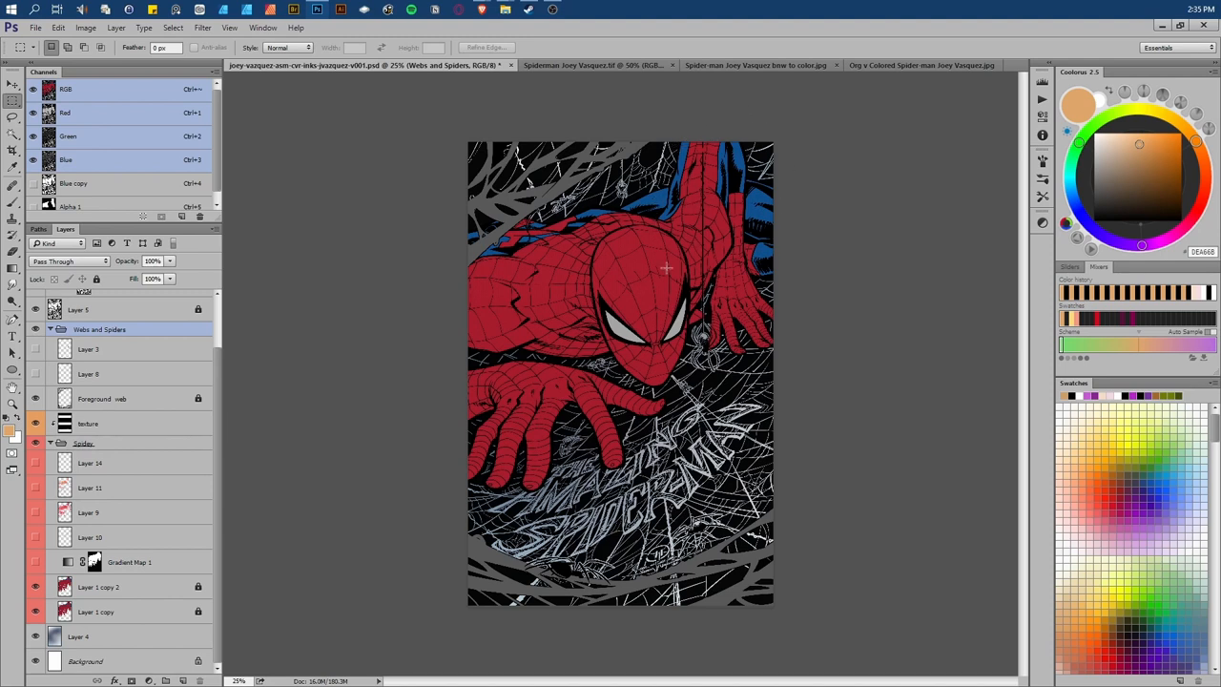
mouse_move(657, 279)
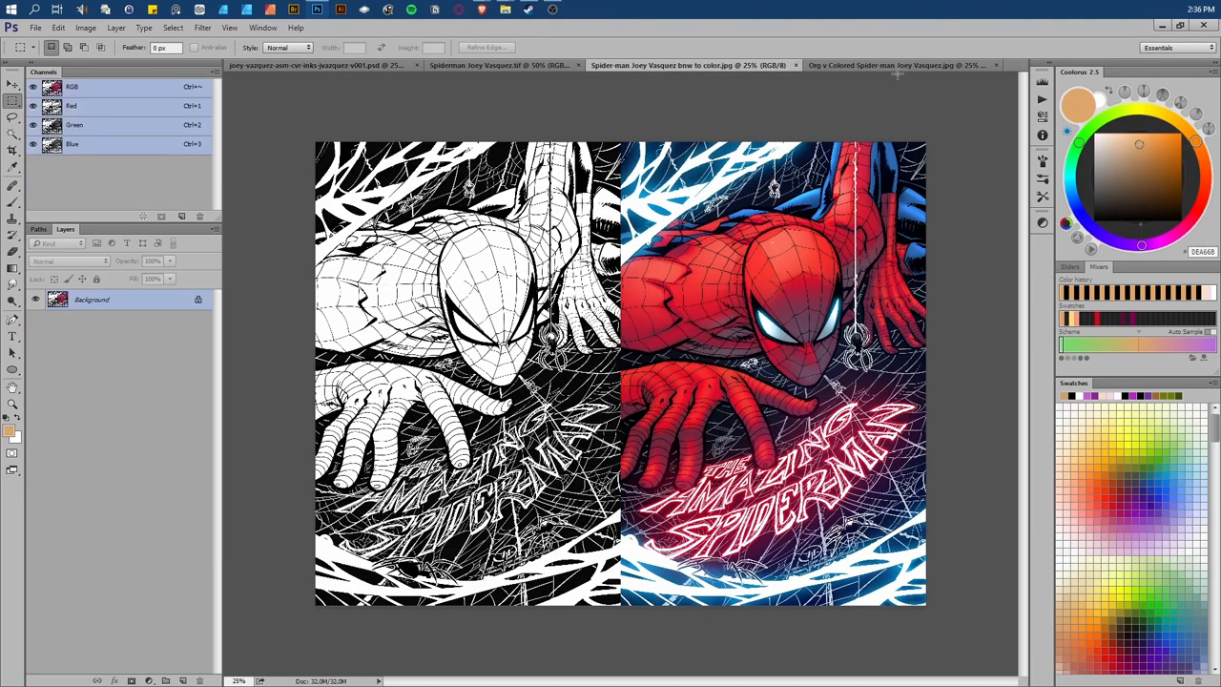
Check the Original versus Colored reference, then return to the layered cover showing the suit shading.
click(897, 65)
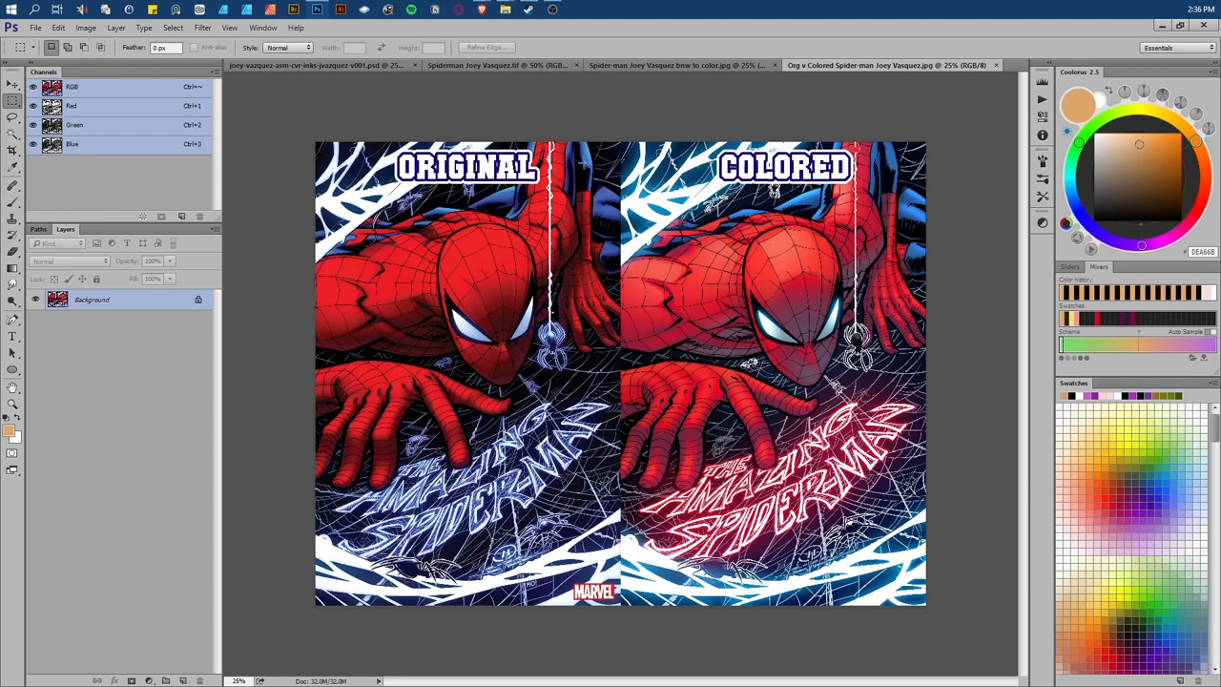
click(353, 65)
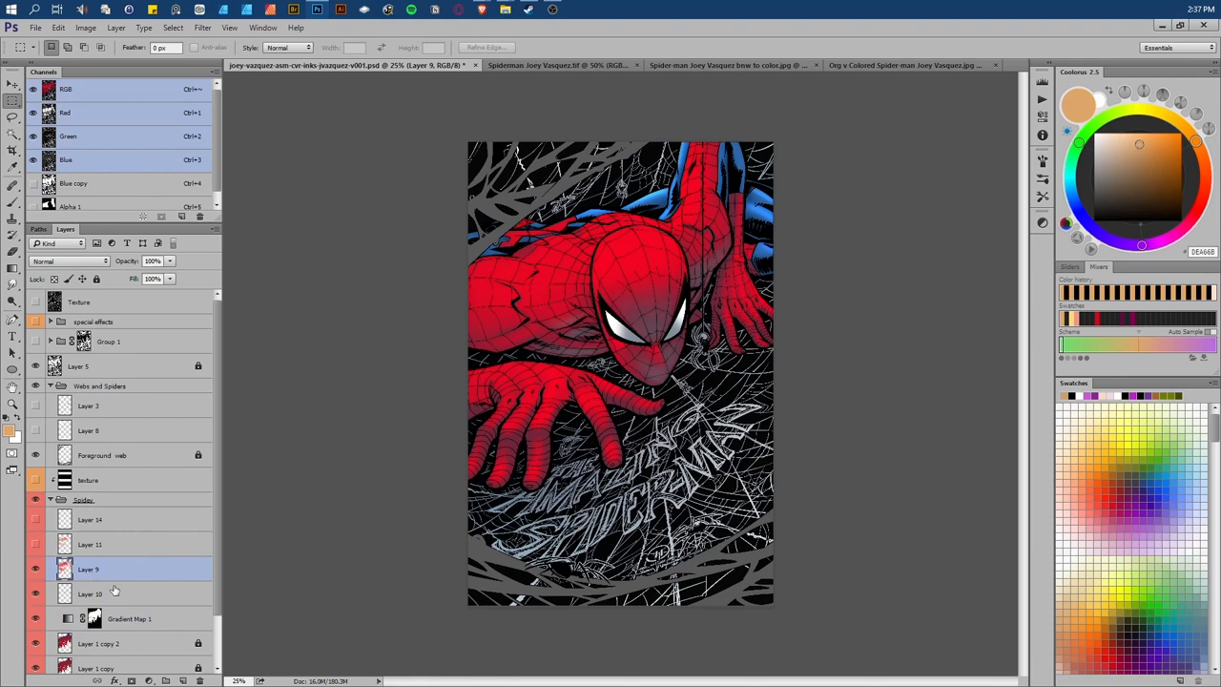
mouse_move(453, 424)
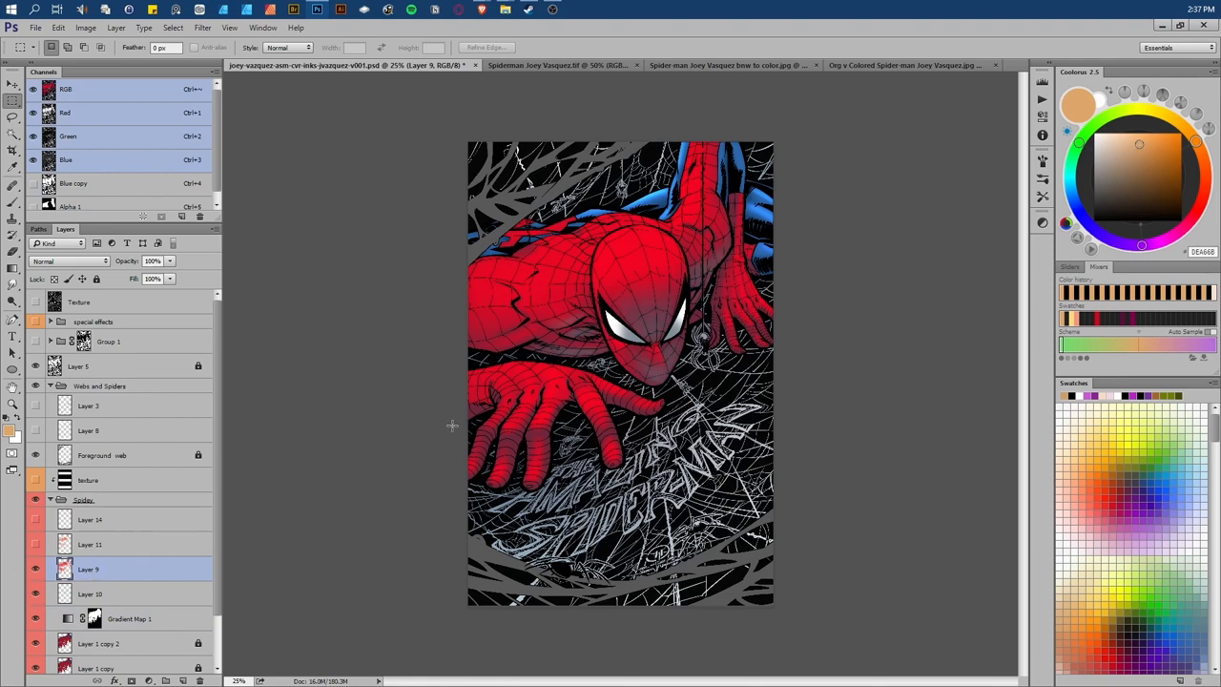
click(703, 65)
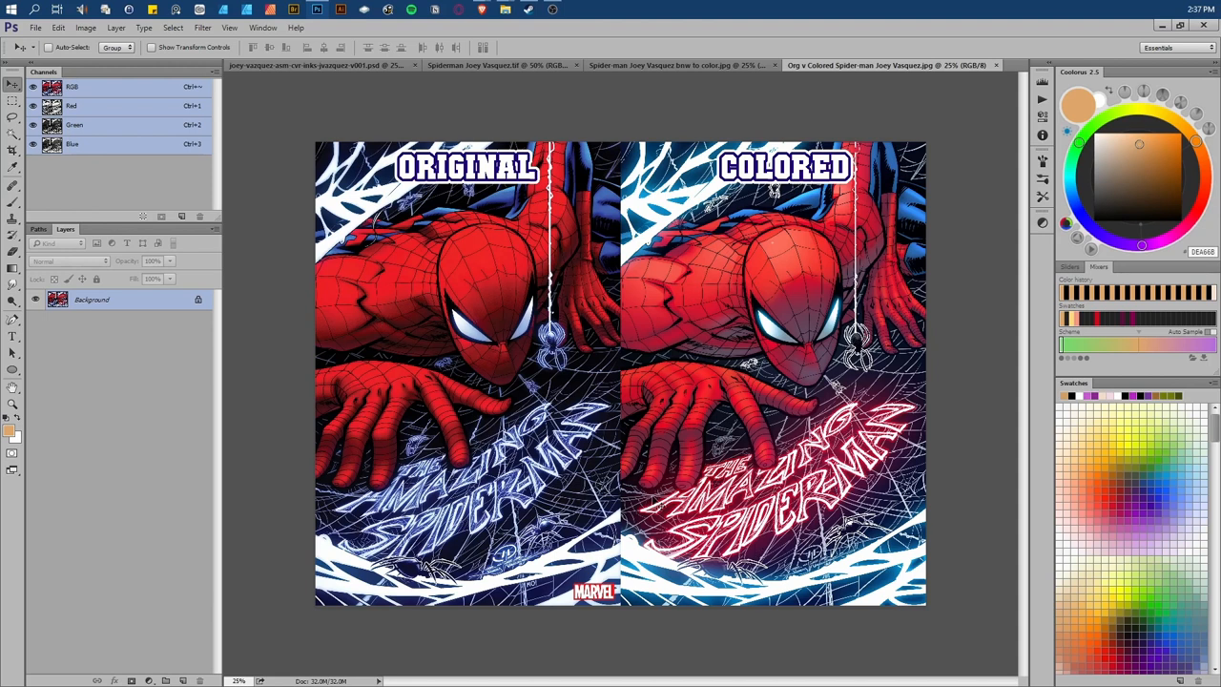
click(324, 65)
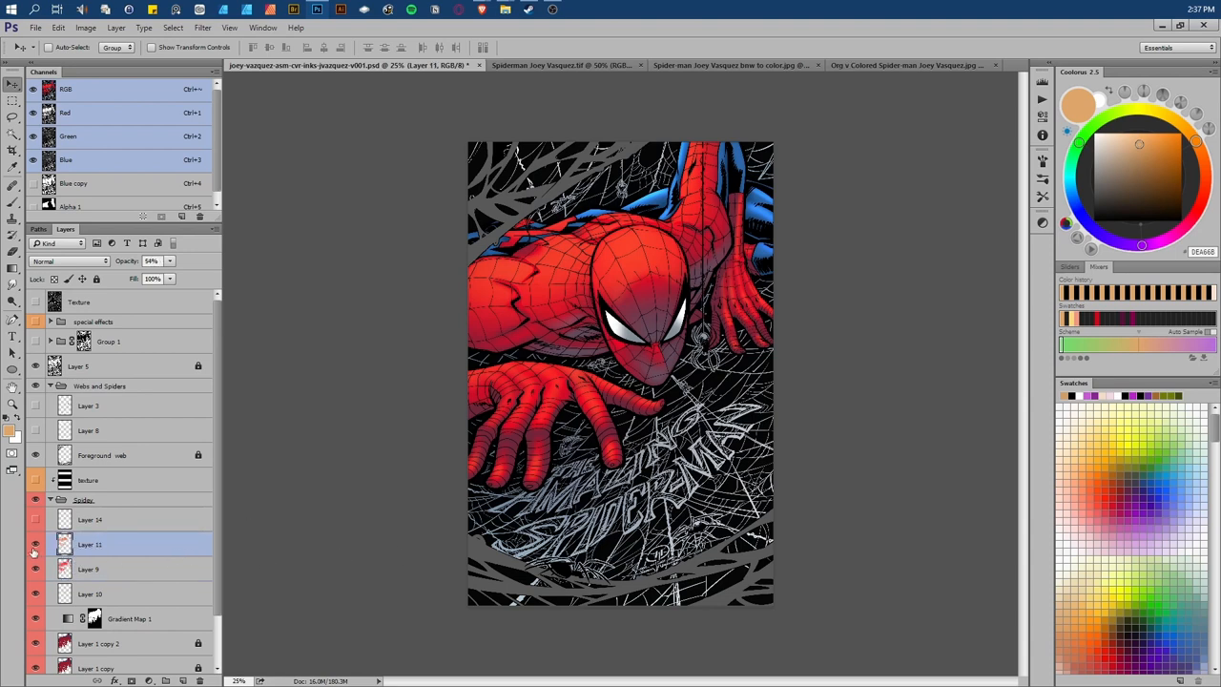
Enable Group 1 so the white web strands frame the cover's top and bottom edges.
click(36, 549)
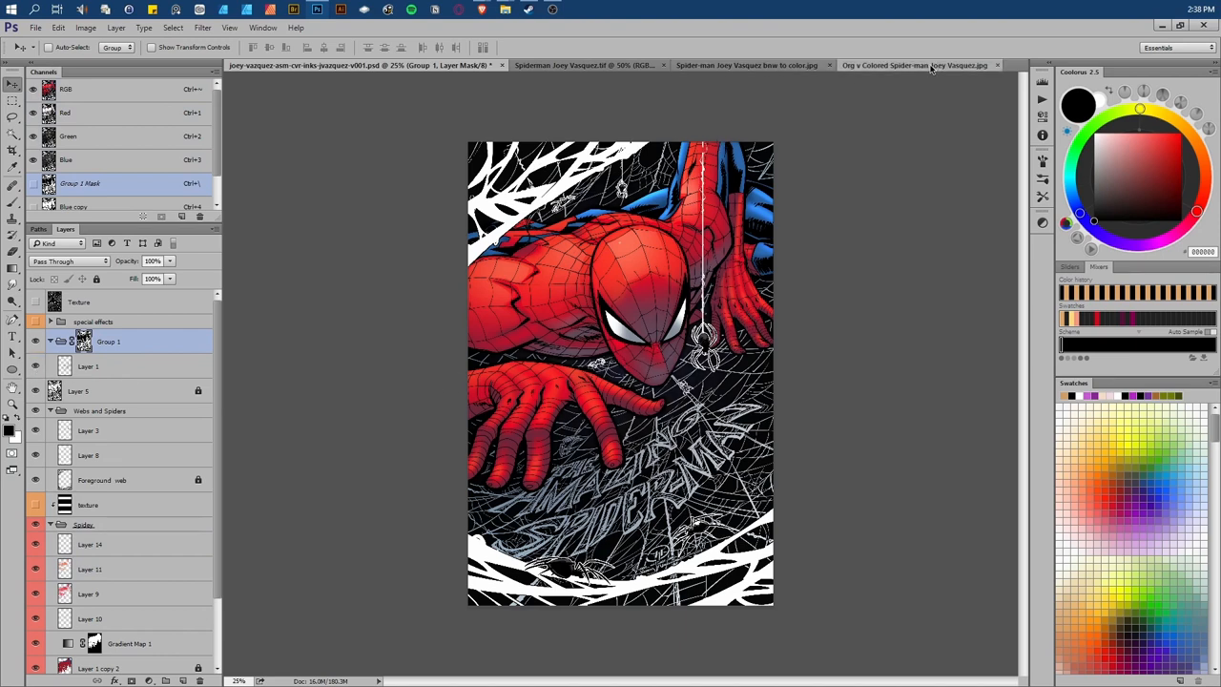
Compare against the Original versus Colored image, then return to the layered cover with the glowing title.
click(920, 65)
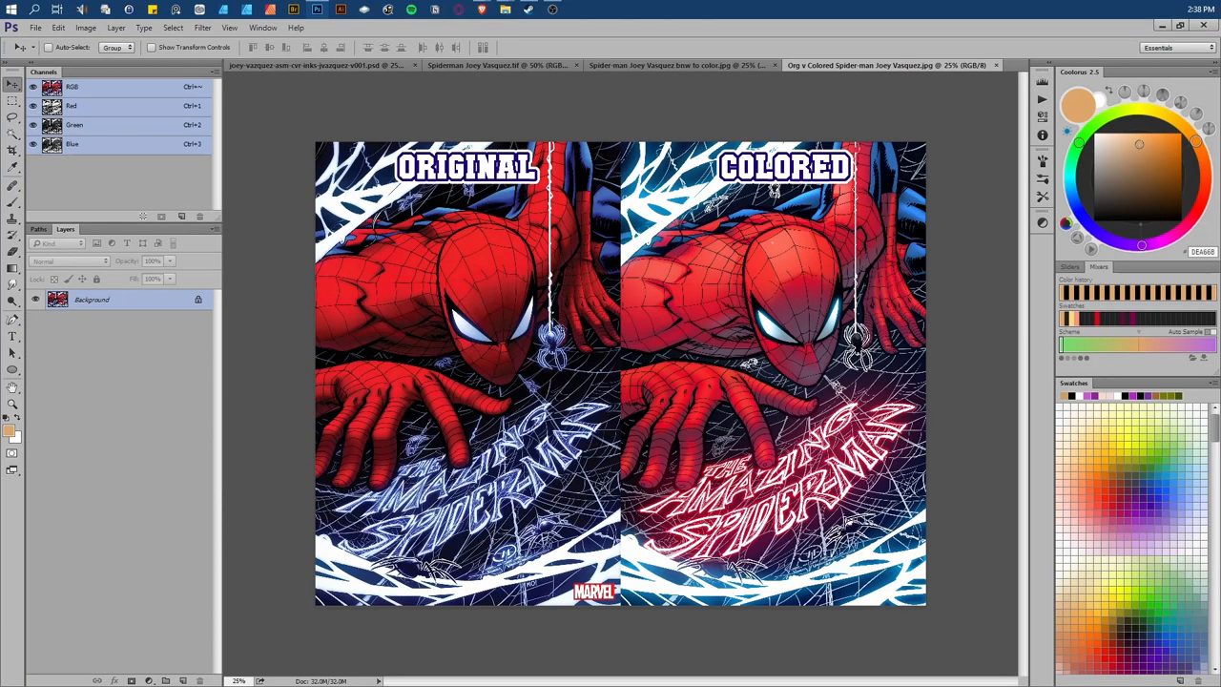
click(367, 64)
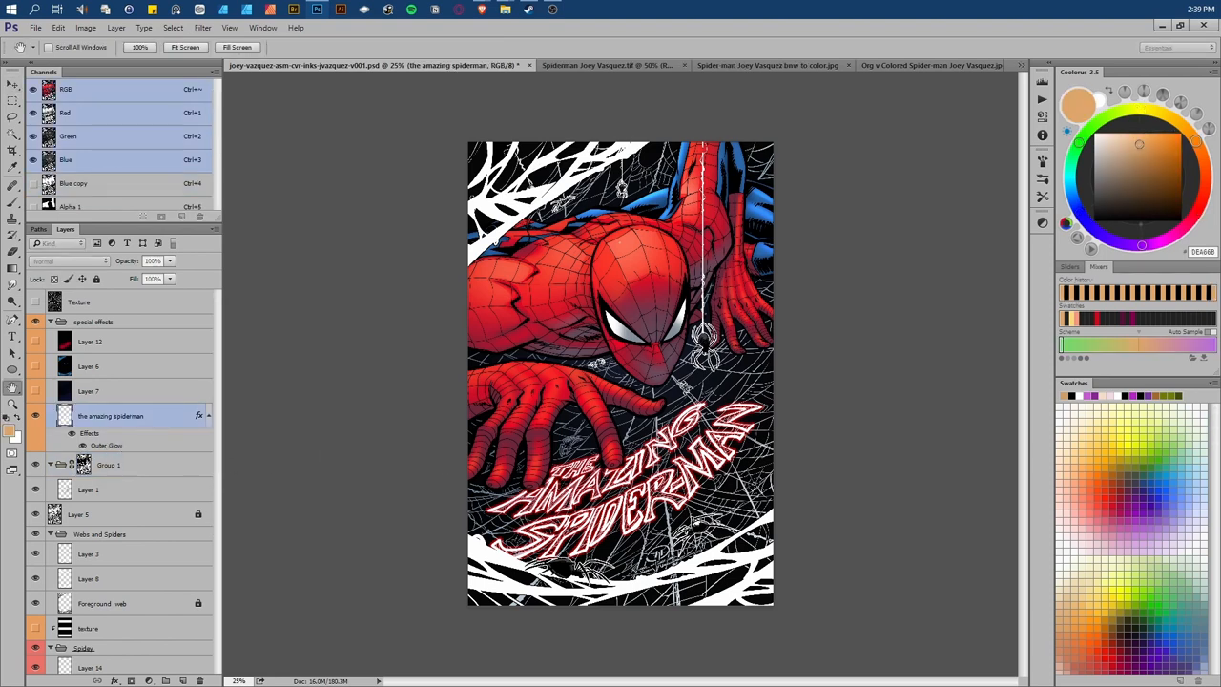
Apply a red Screen-mode Outer Glow to the title layer and check it against the reference.
double_click(105, 444)
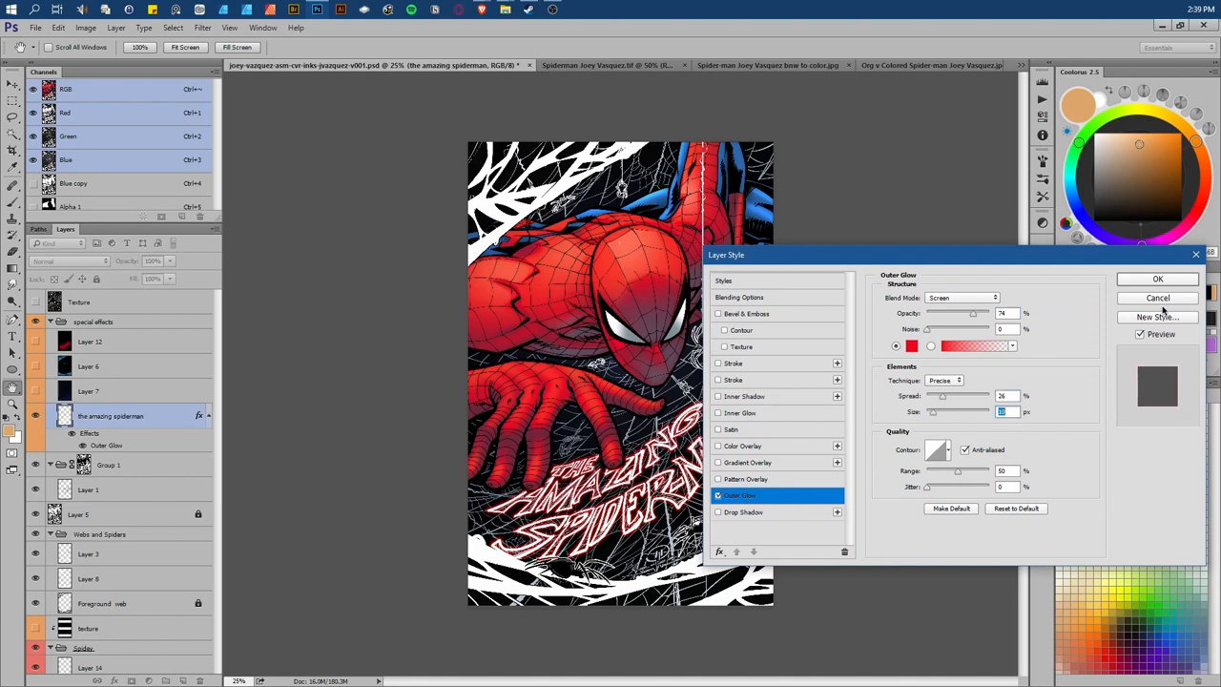
click(1149, 278)
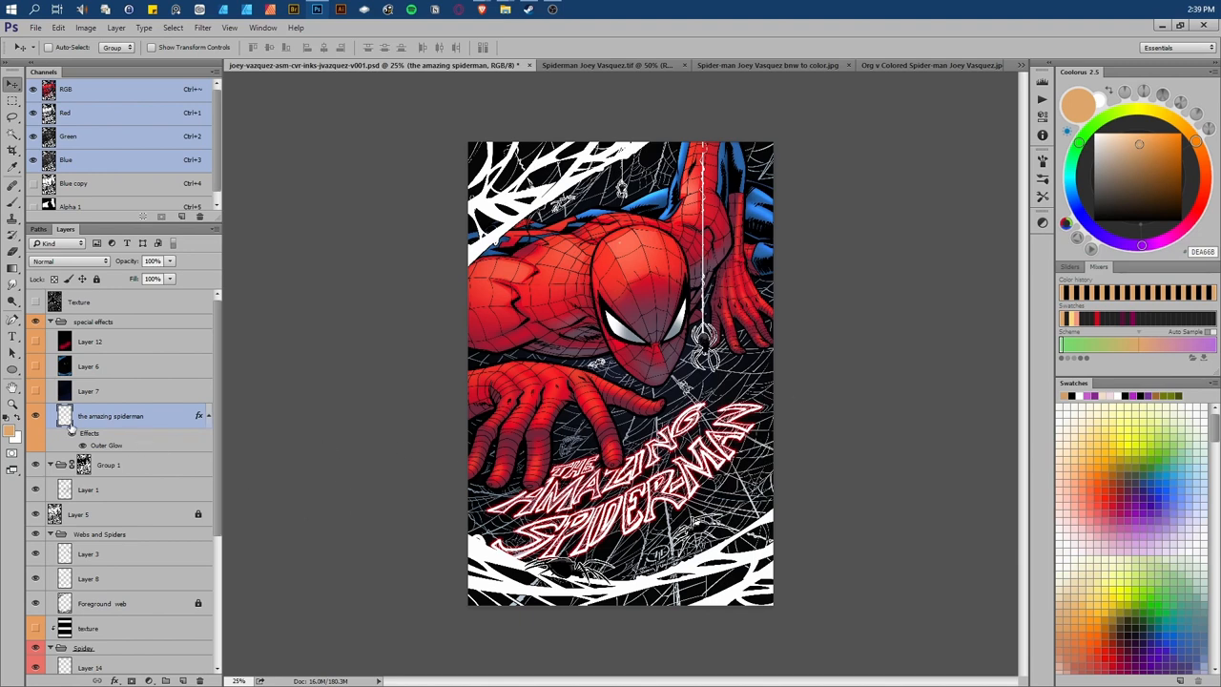
scroll(down, 3)
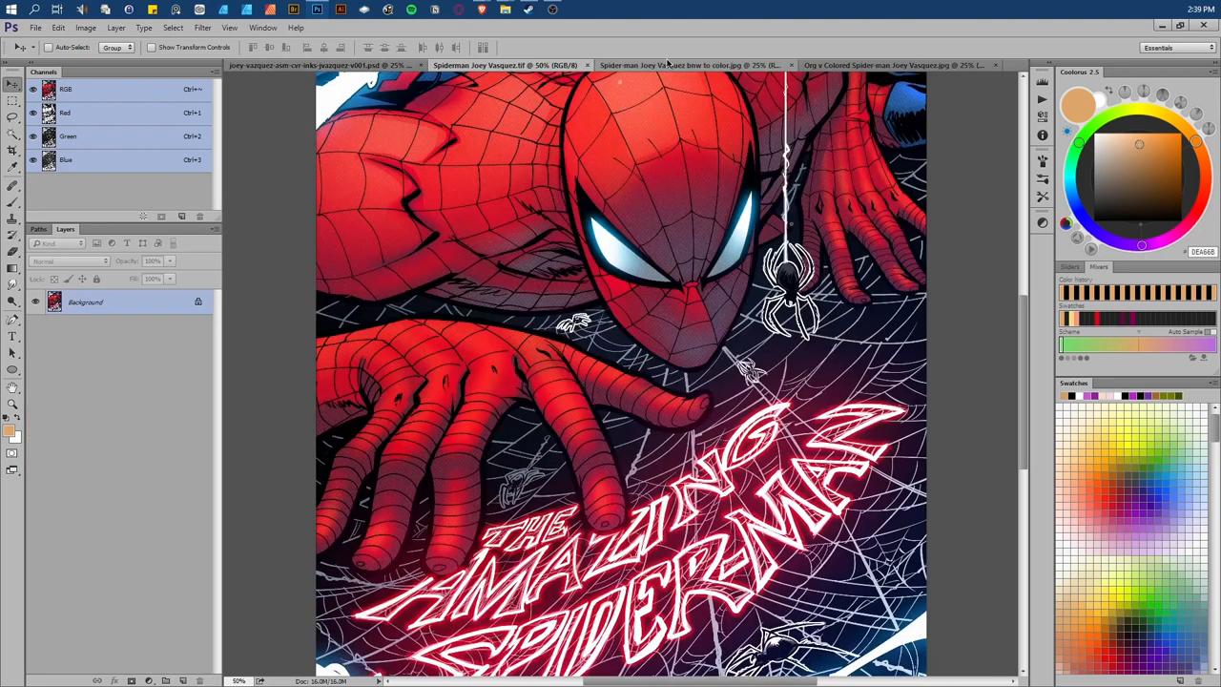
click(893, 65)
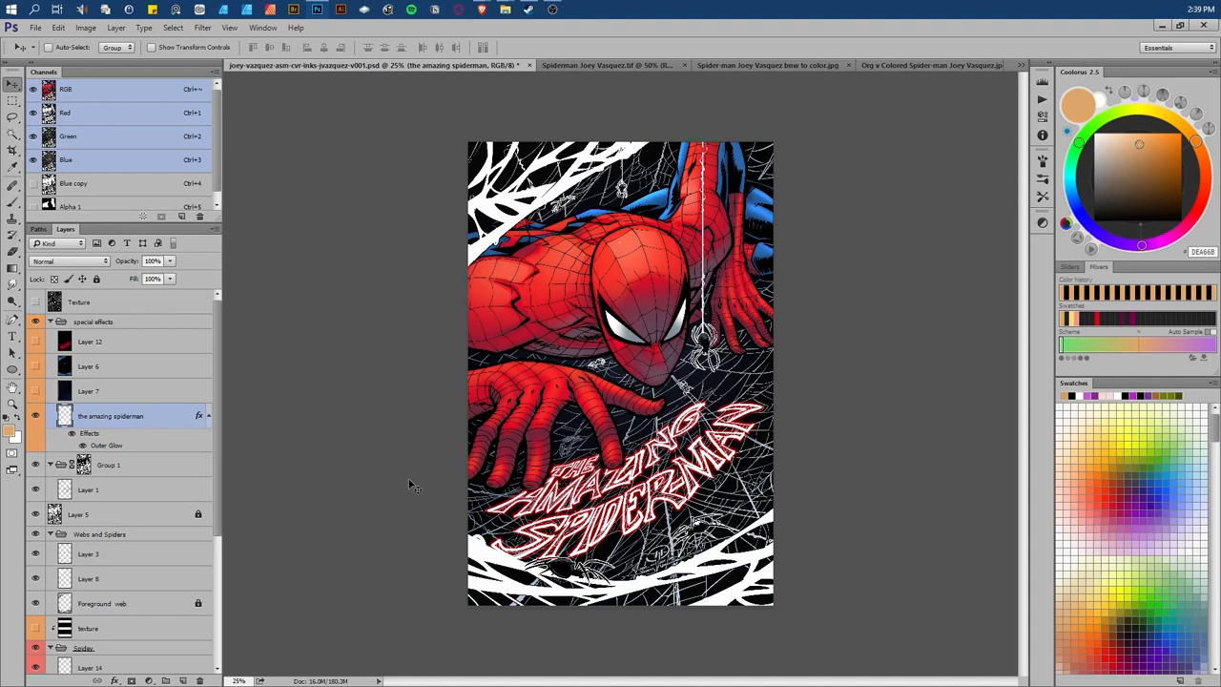
mouse_move(397, 481)
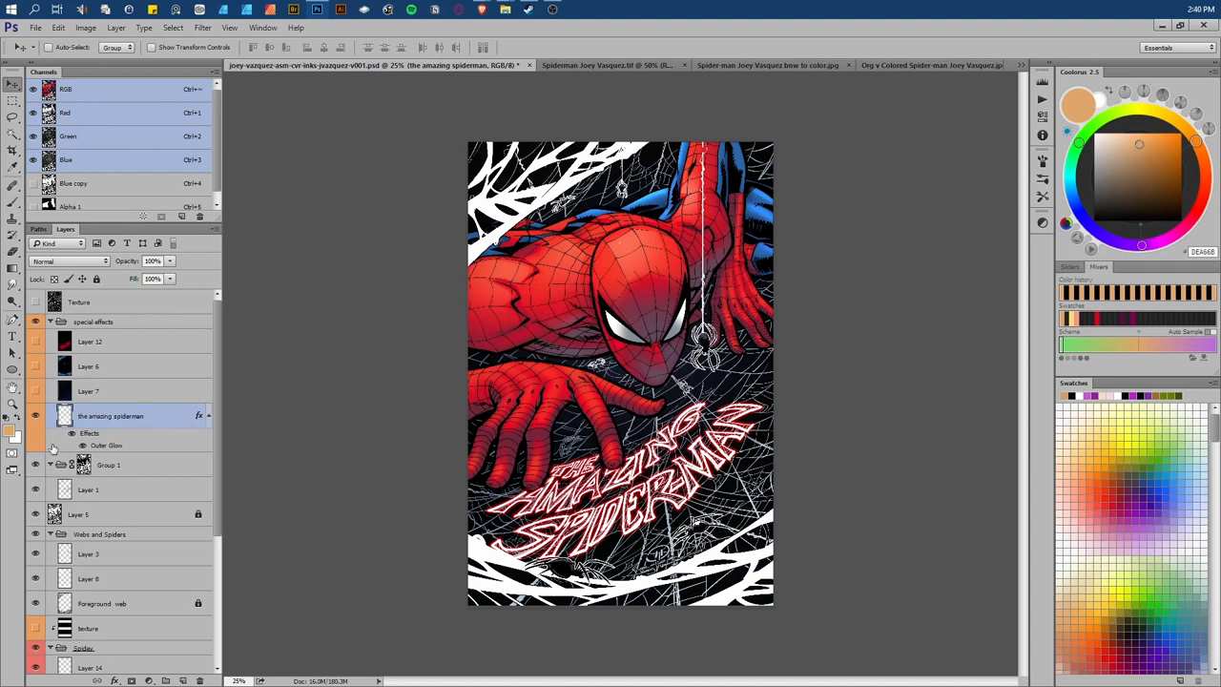
Select empty Layer 7 and load the white title and webbing line art as a selection.
click(35, 391)
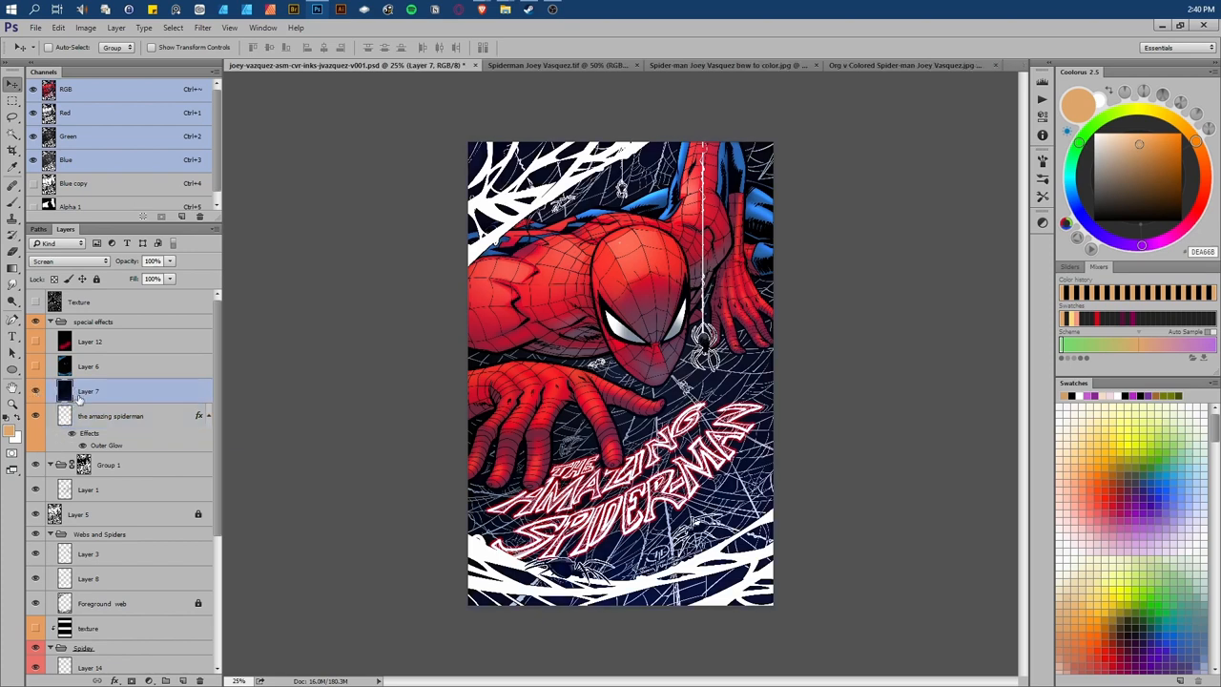
click(37, 391)
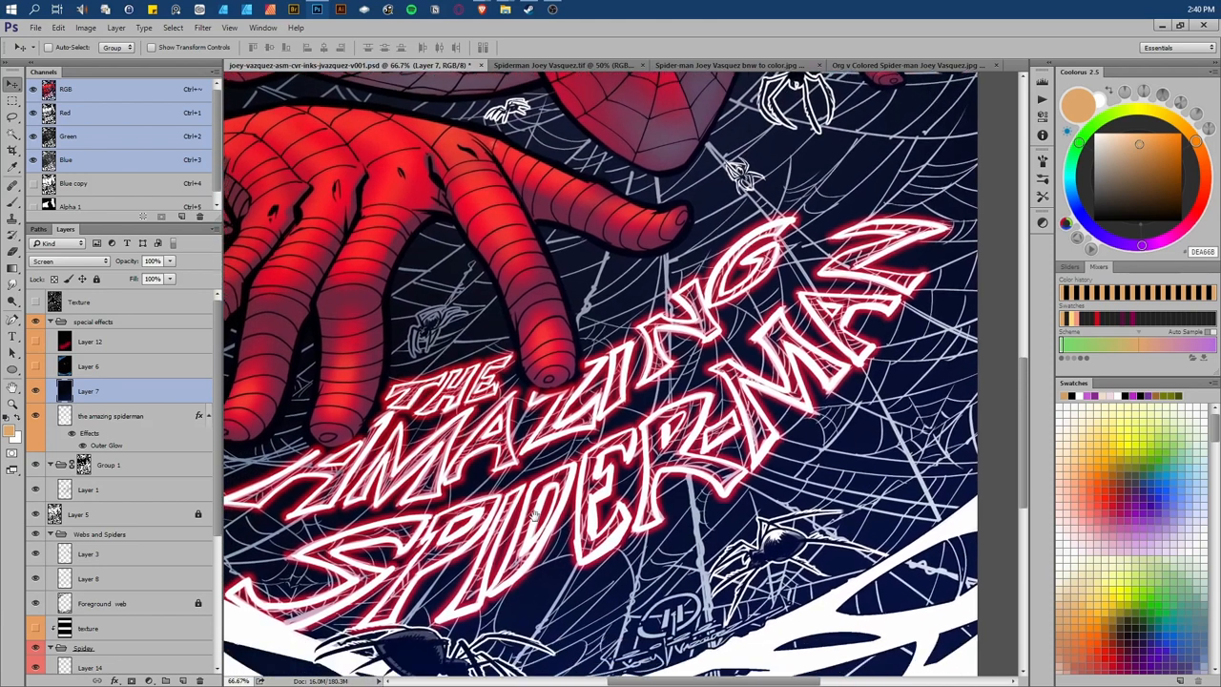
scroll(down, 3)
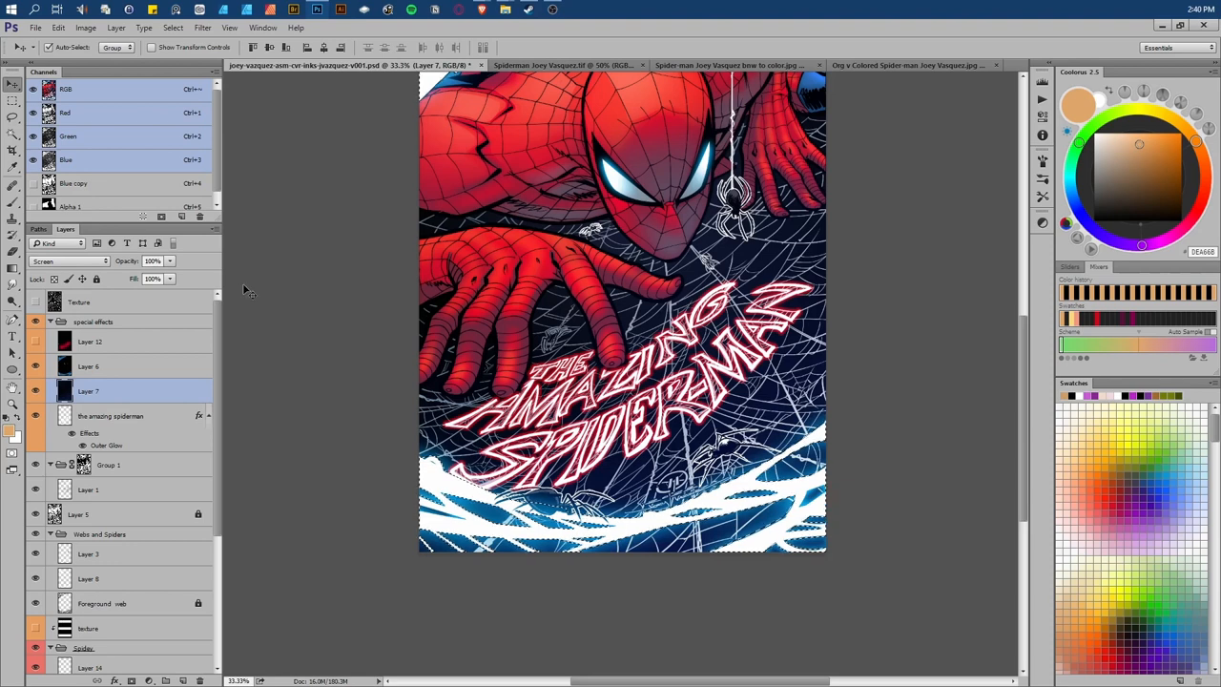
Expand the selection by 3 pixels and refine its edge for the blue web glow.
click(199, 28)
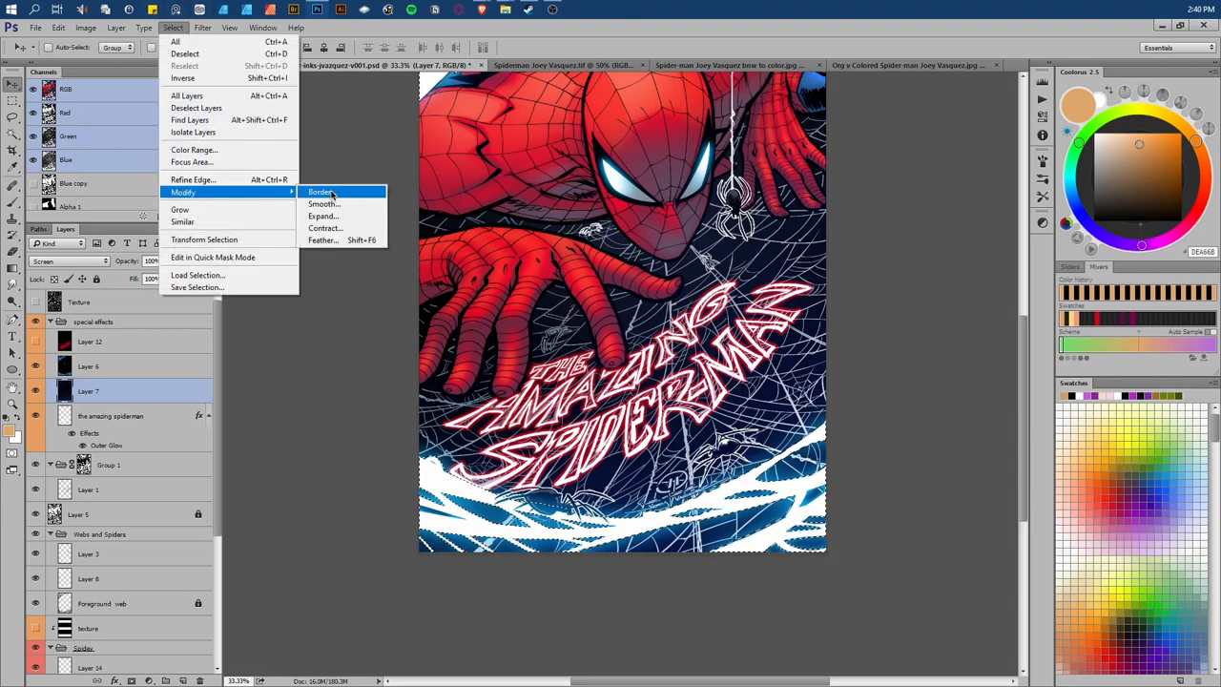
click(322, 215)
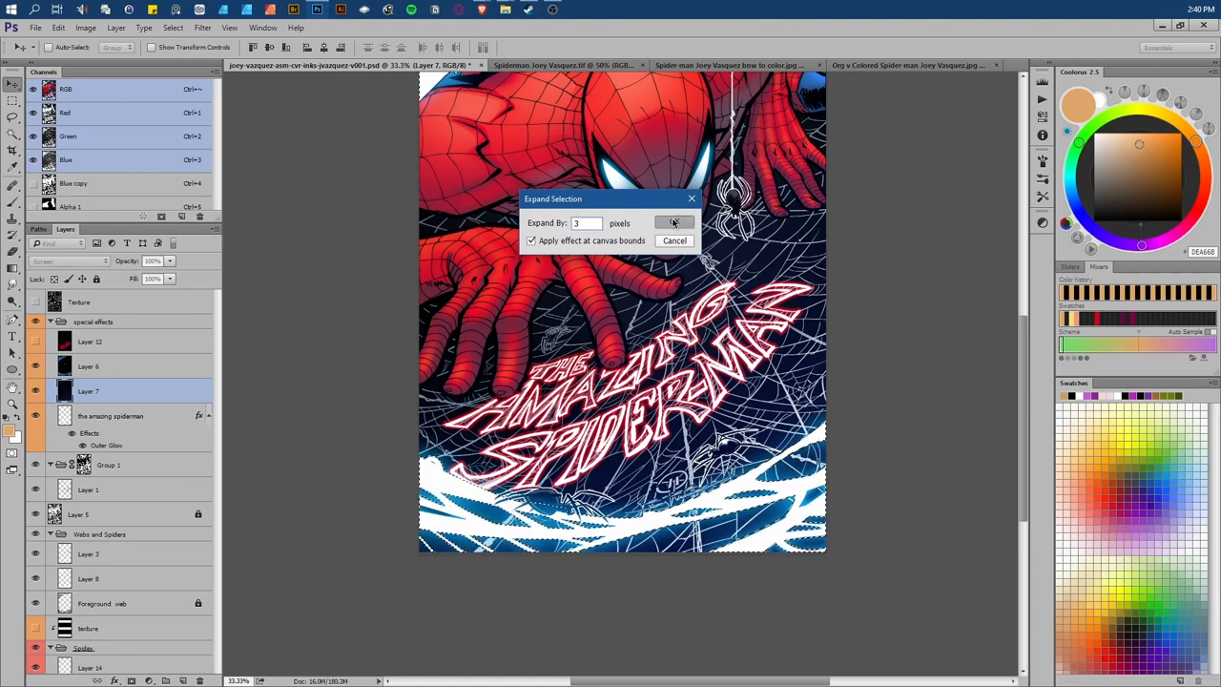
click(673, 222)
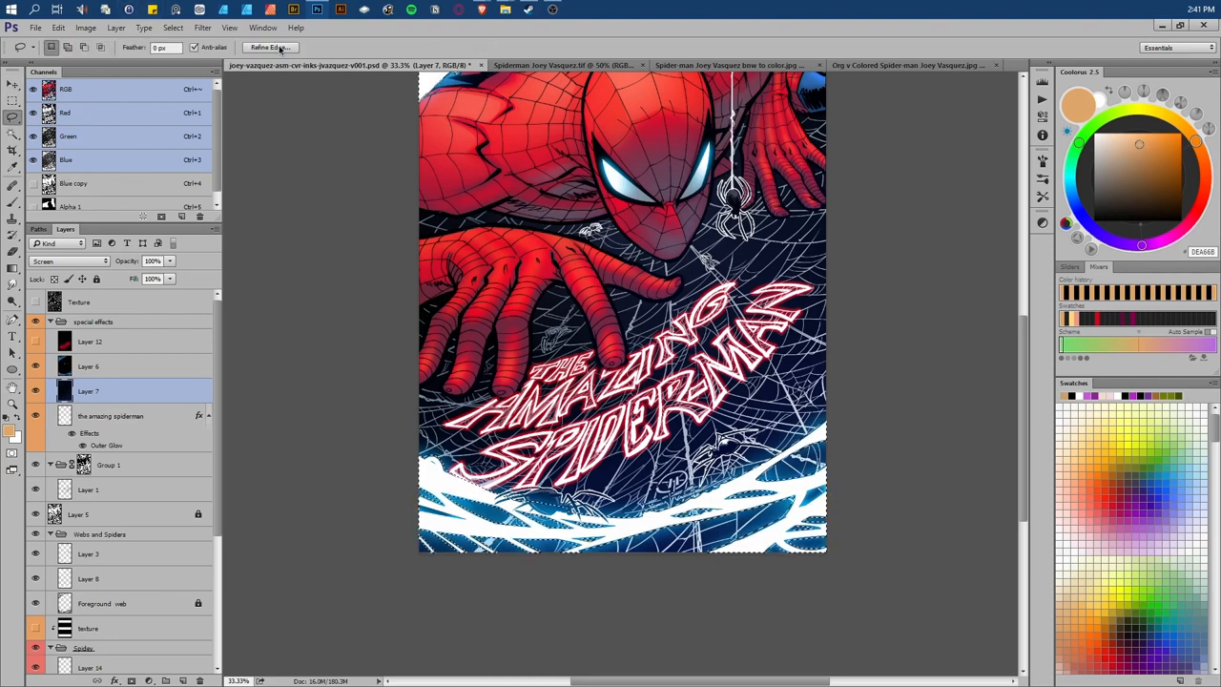
click(271, 47)
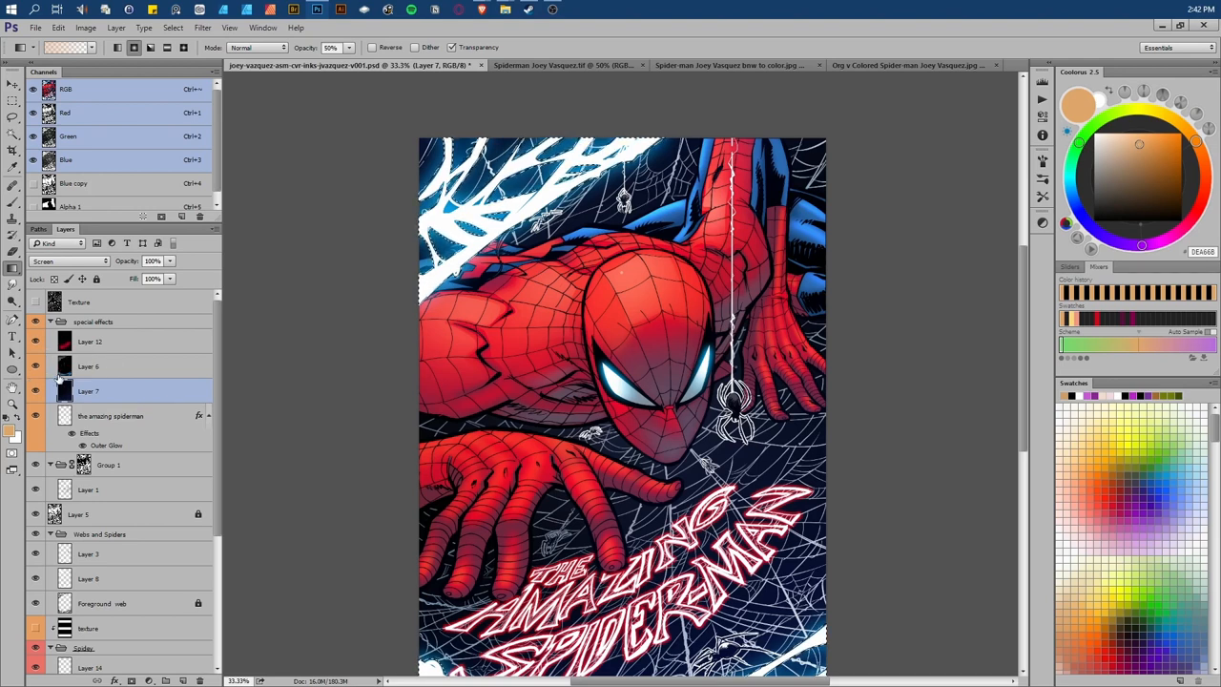
Review the halftone texture layer, compare with the reference, and inspect the blue-glowing webbing.
scroll(down, 3)
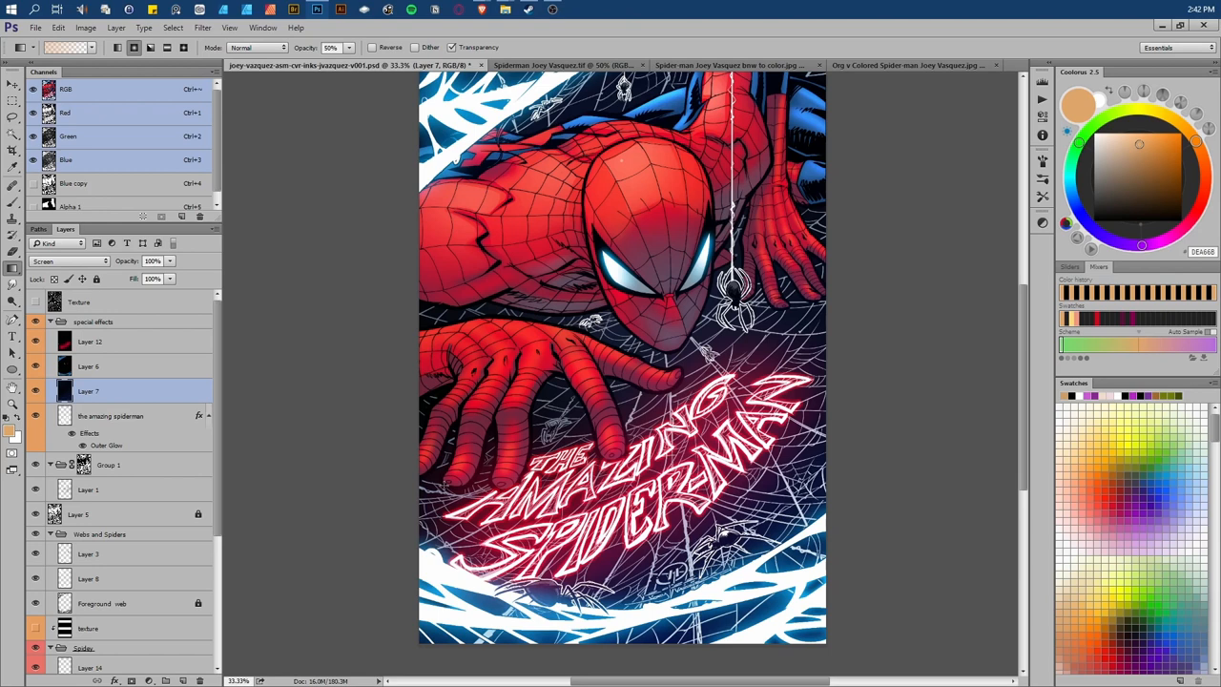
scroll(down, 3)
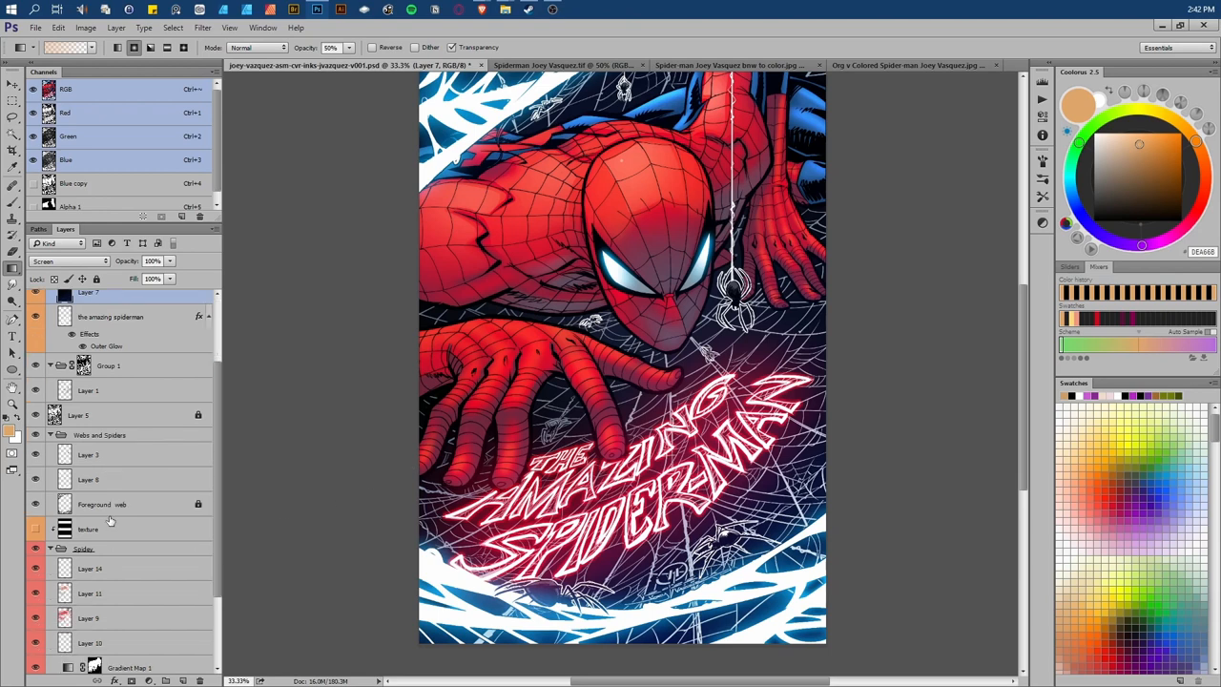
scroll(down, 3)
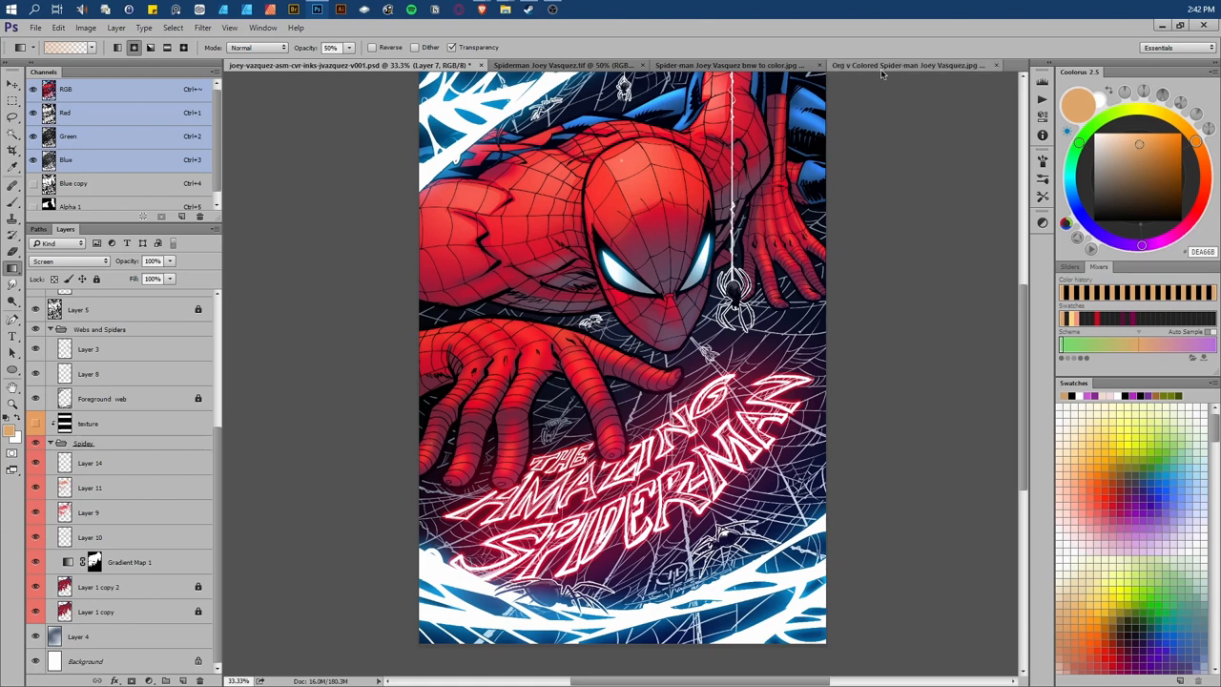
click(908, 65)
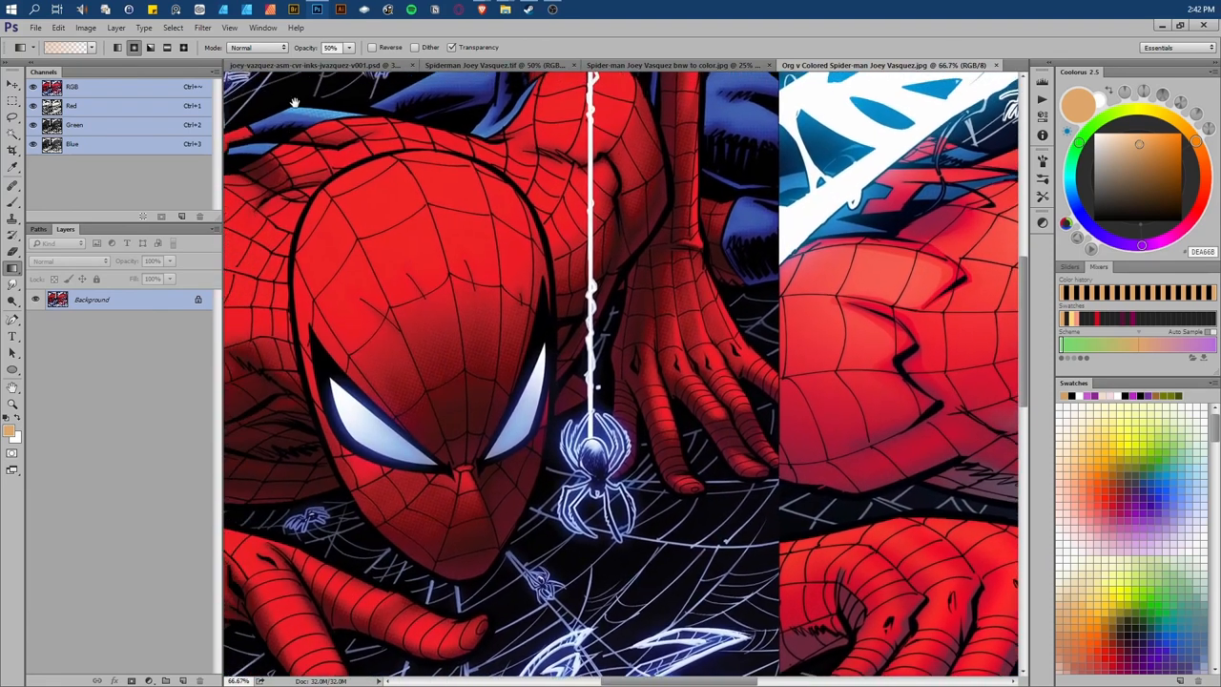
click(340, 64)
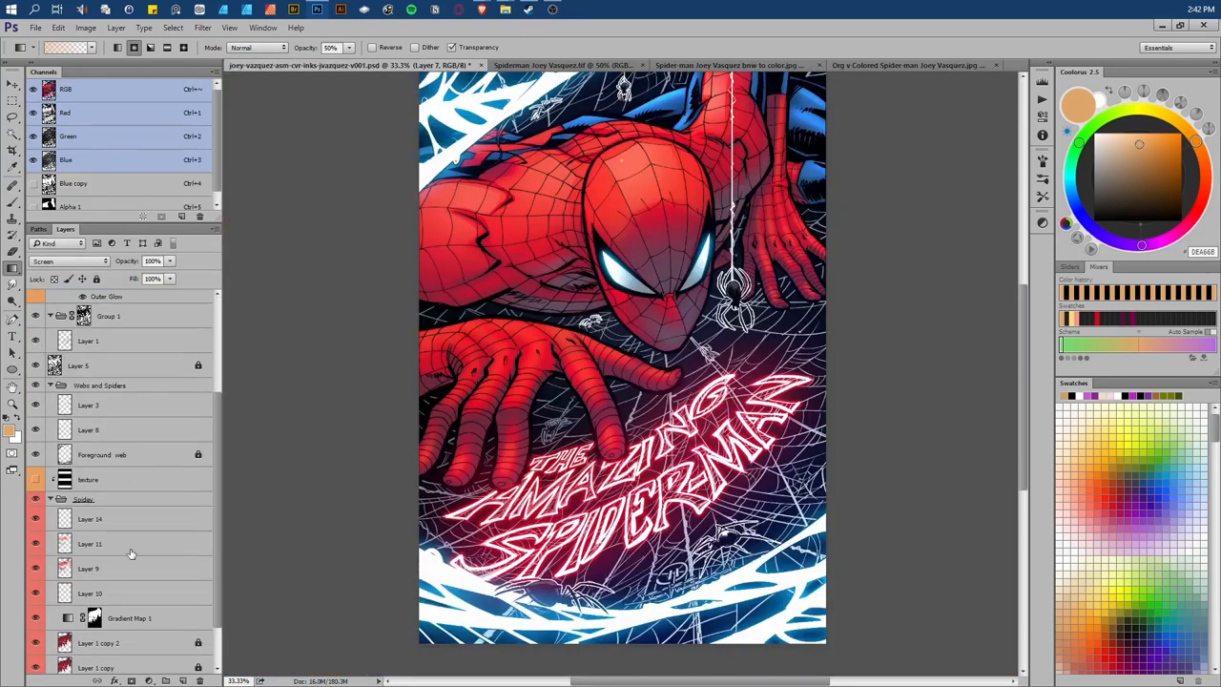
scroll(down, 3)
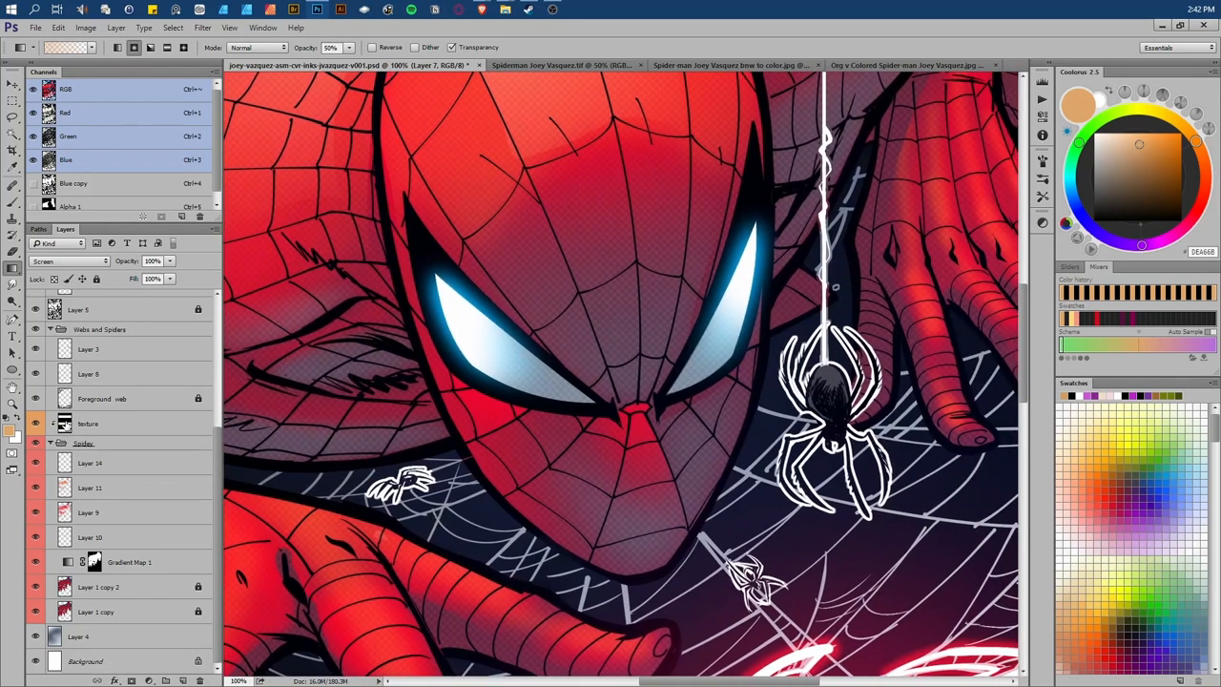
Review the finished cover, then show the black-and-white line art beside it in the comparison document.
click(91, 423)
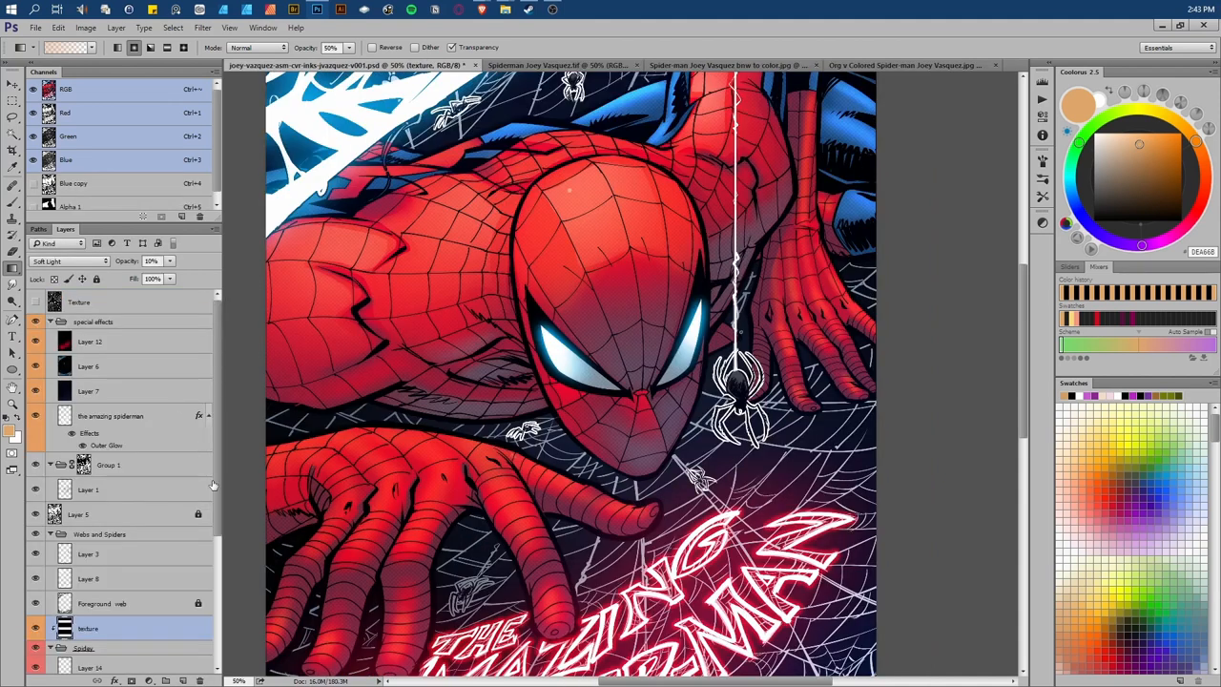
mouse_move(233, 468)
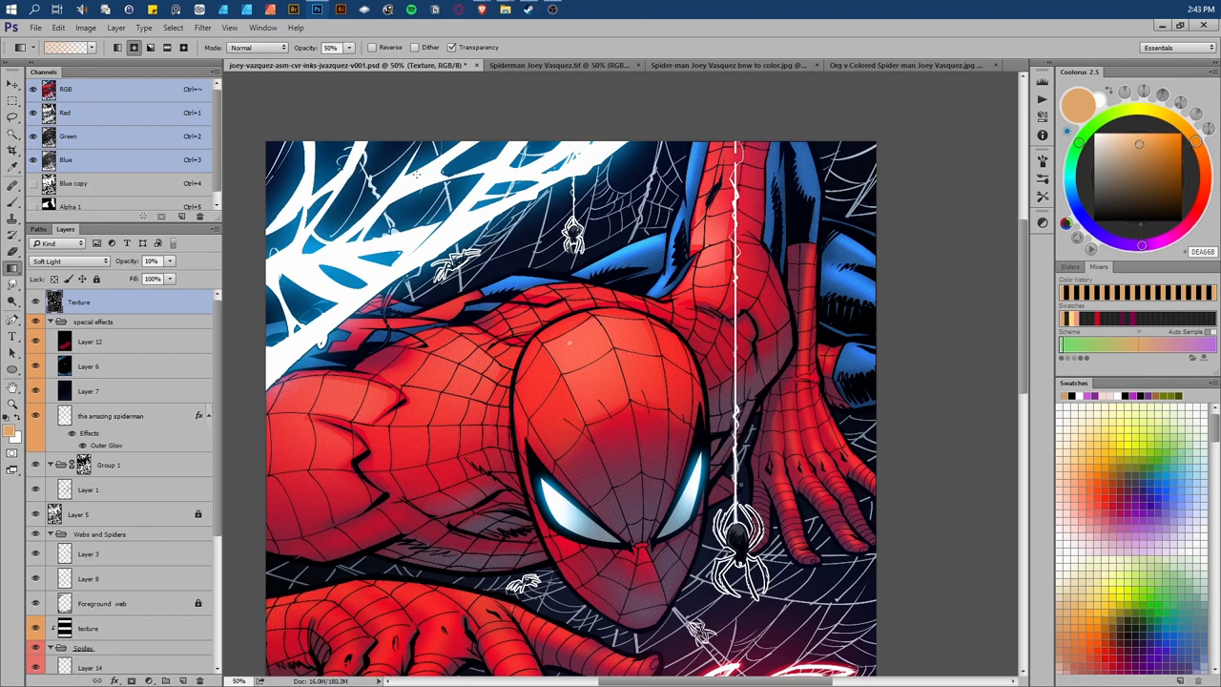
scroll(down, 3)
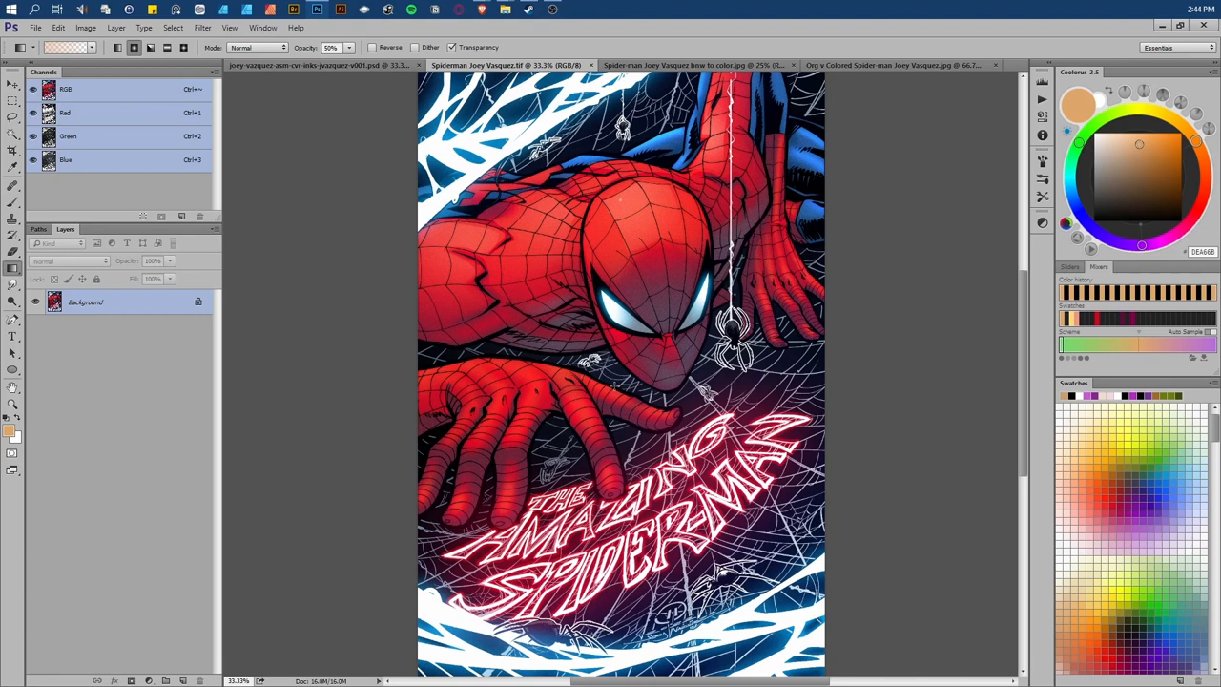
click(690, 65)
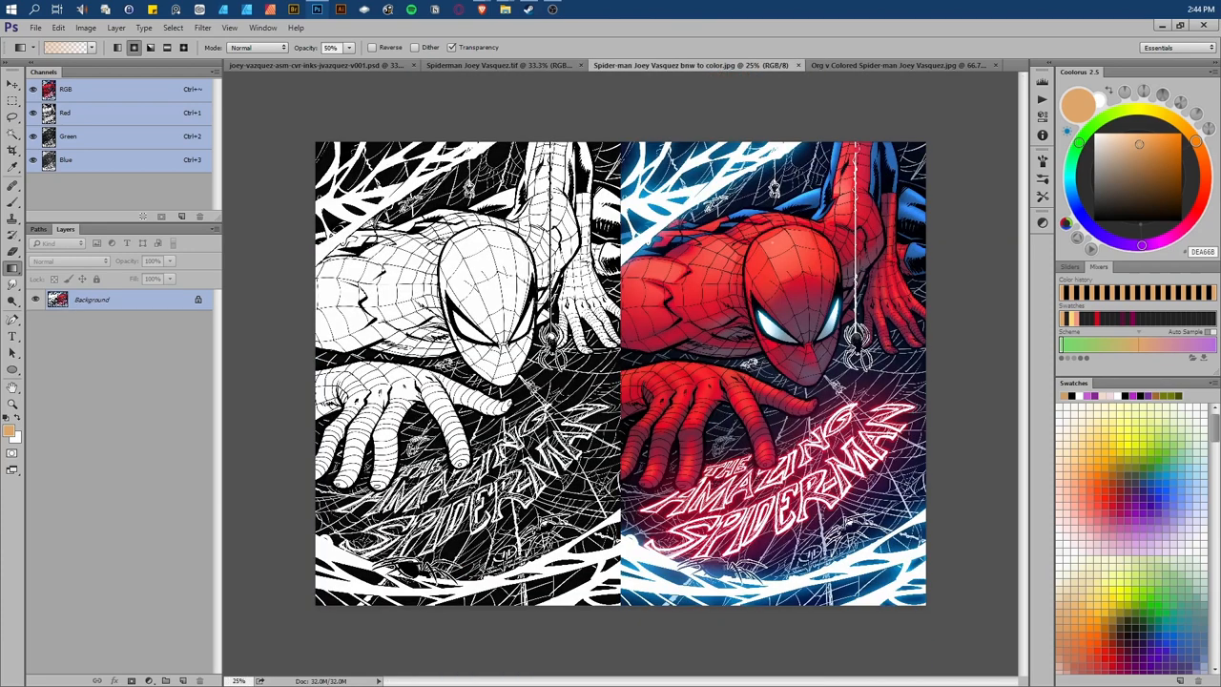